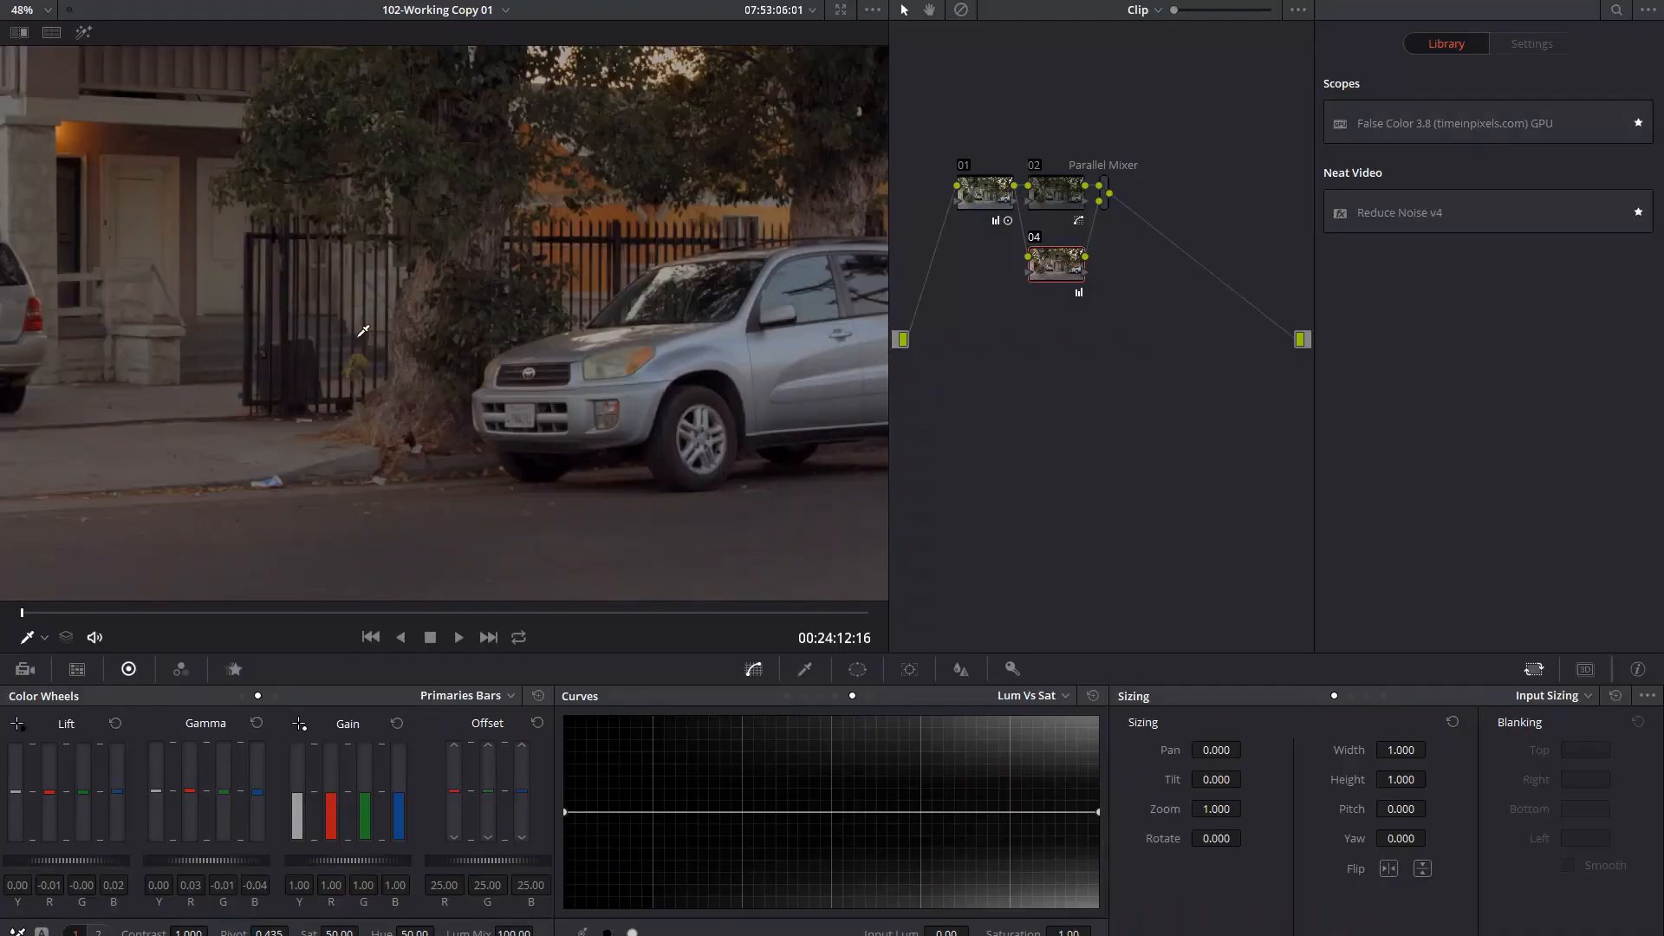
- Switch to the Edit page to view the super16 timeline with Kodak grain and dirt overlays
left_click(728, 915)
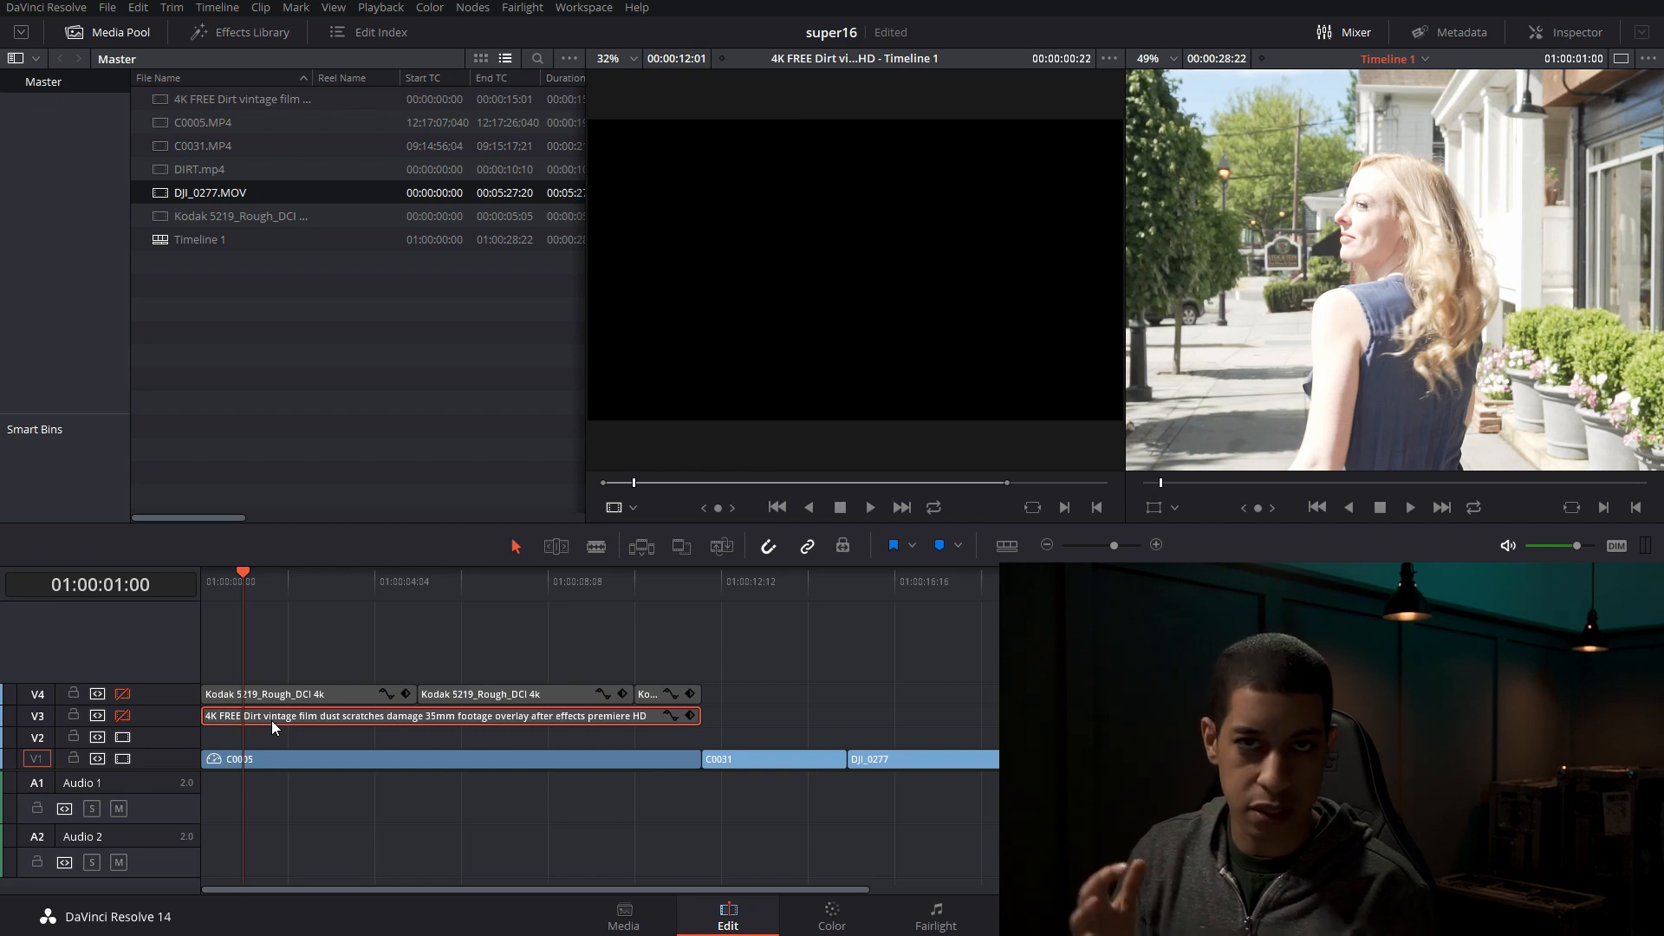
- Blend the Kodak clip in Screen at 21.20 and dirt in Luminosity at 18.78; select C0005
left_click(446, 760)
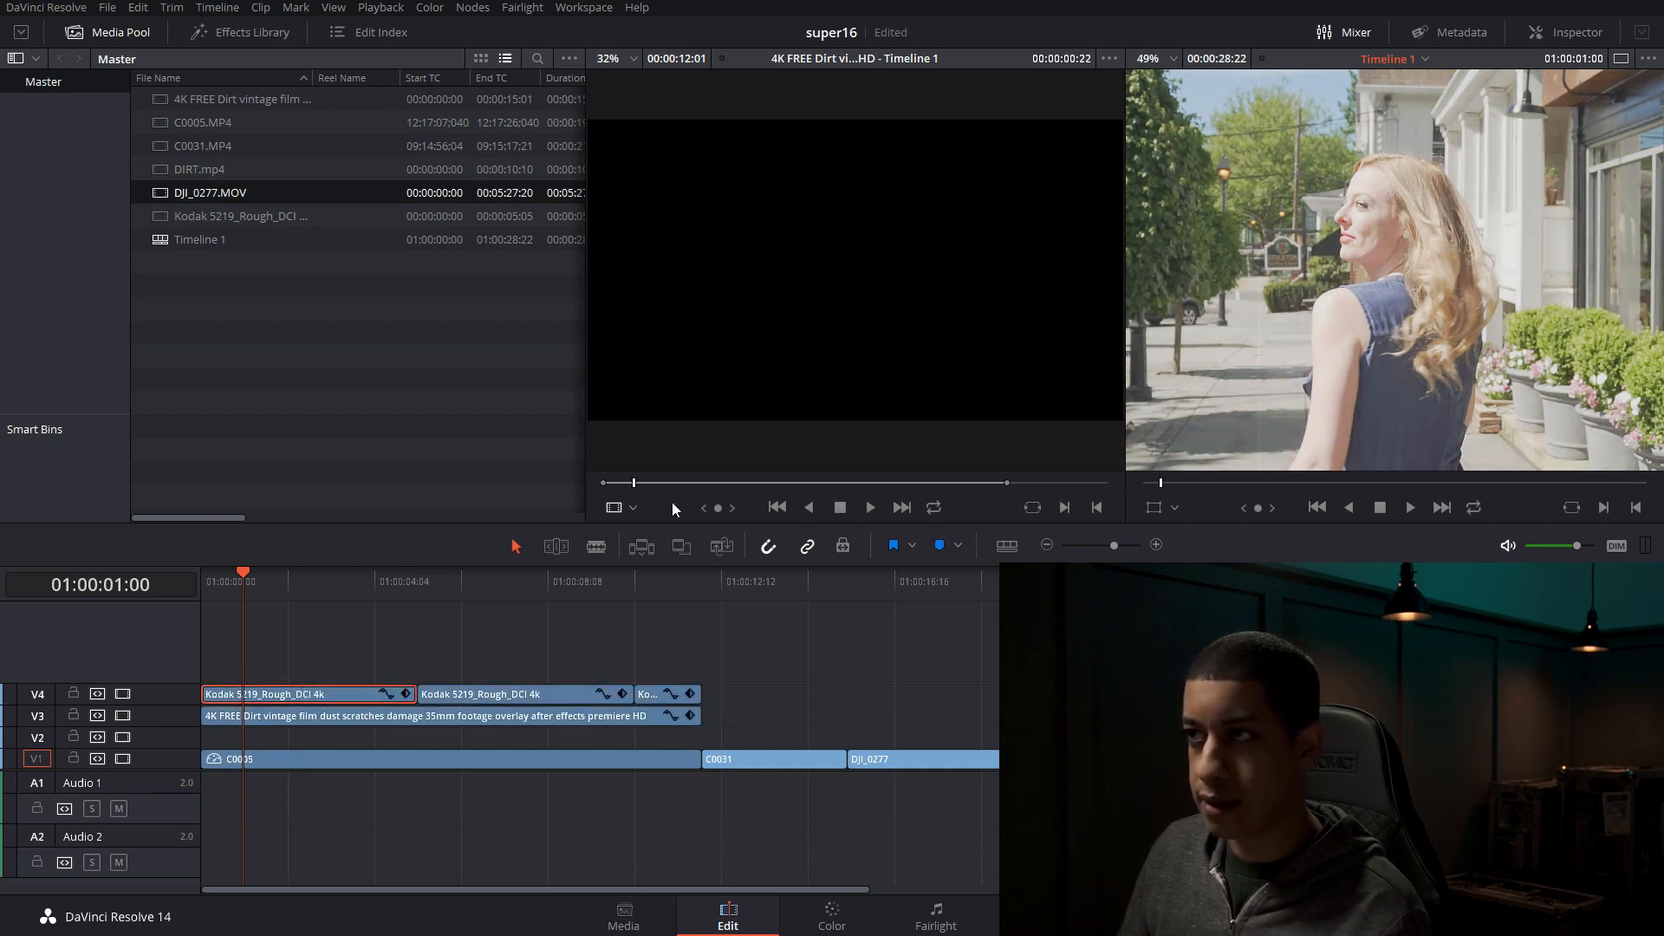
left_click(1574, 32)
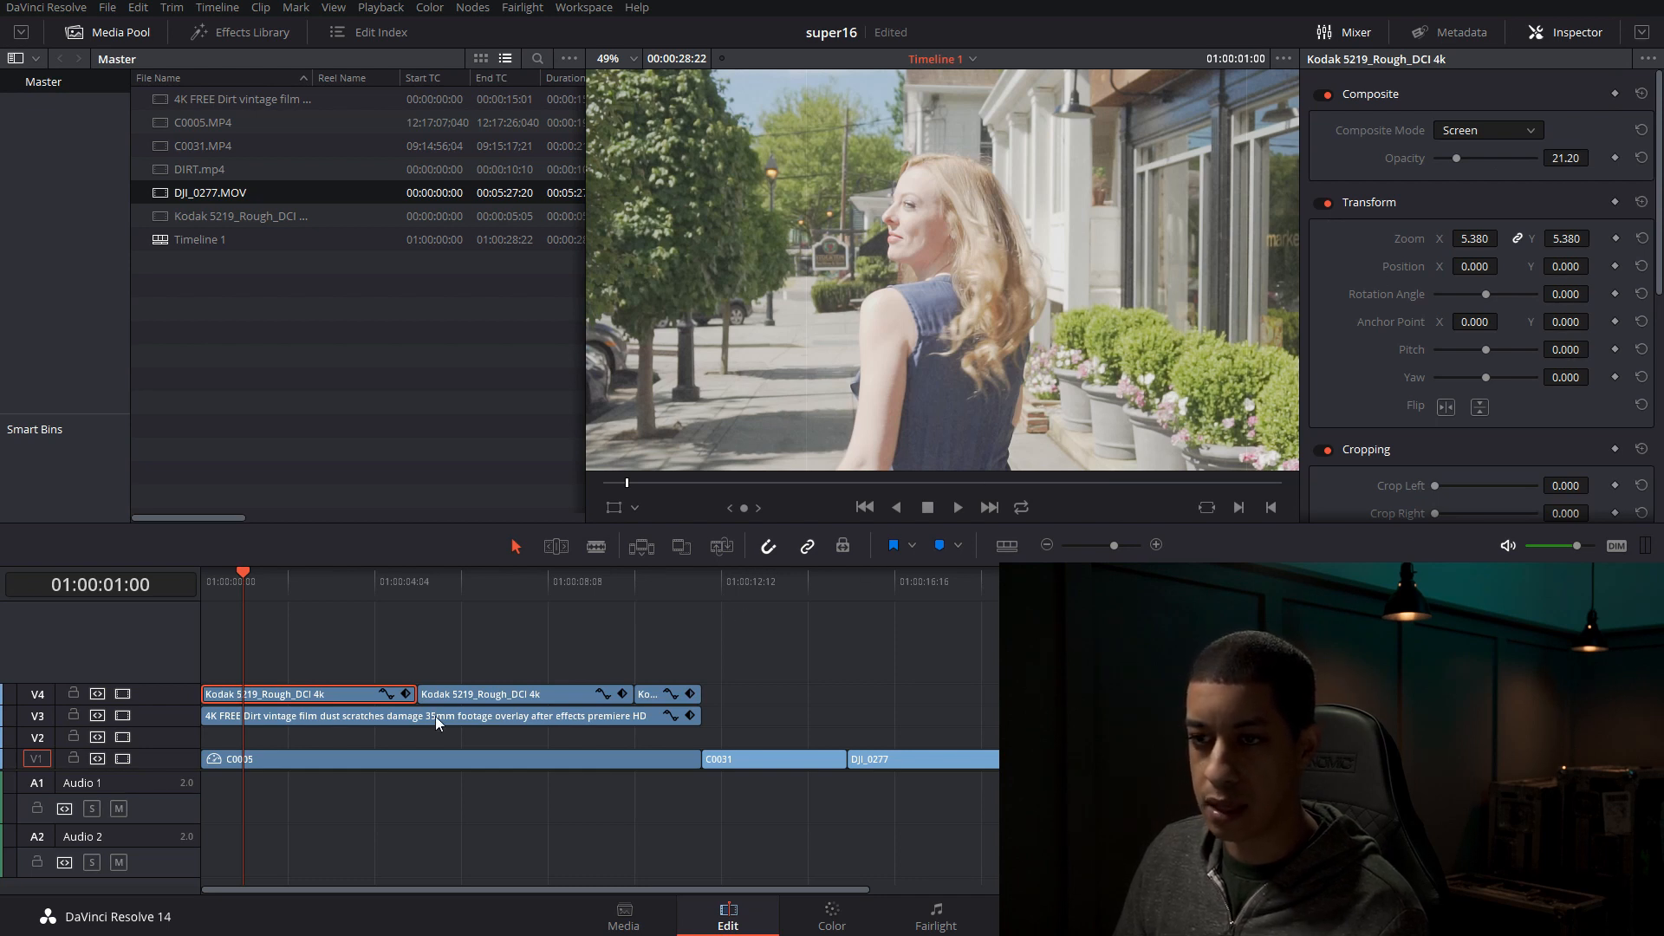
left_click(424, 715)
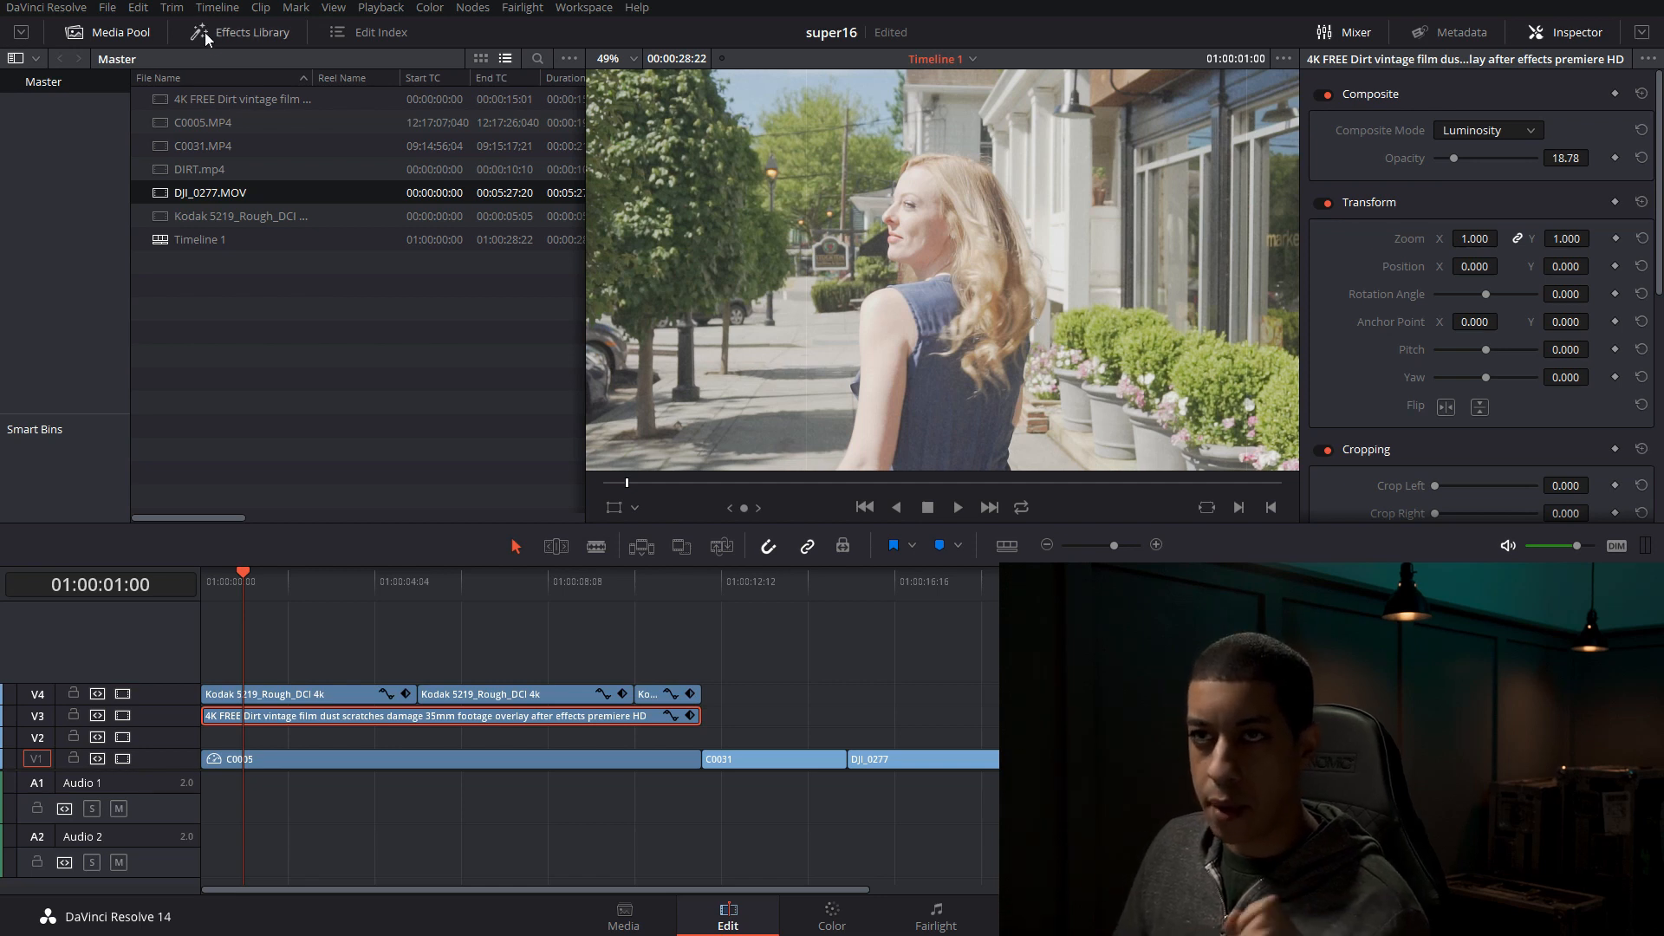
left_click(217, 8)
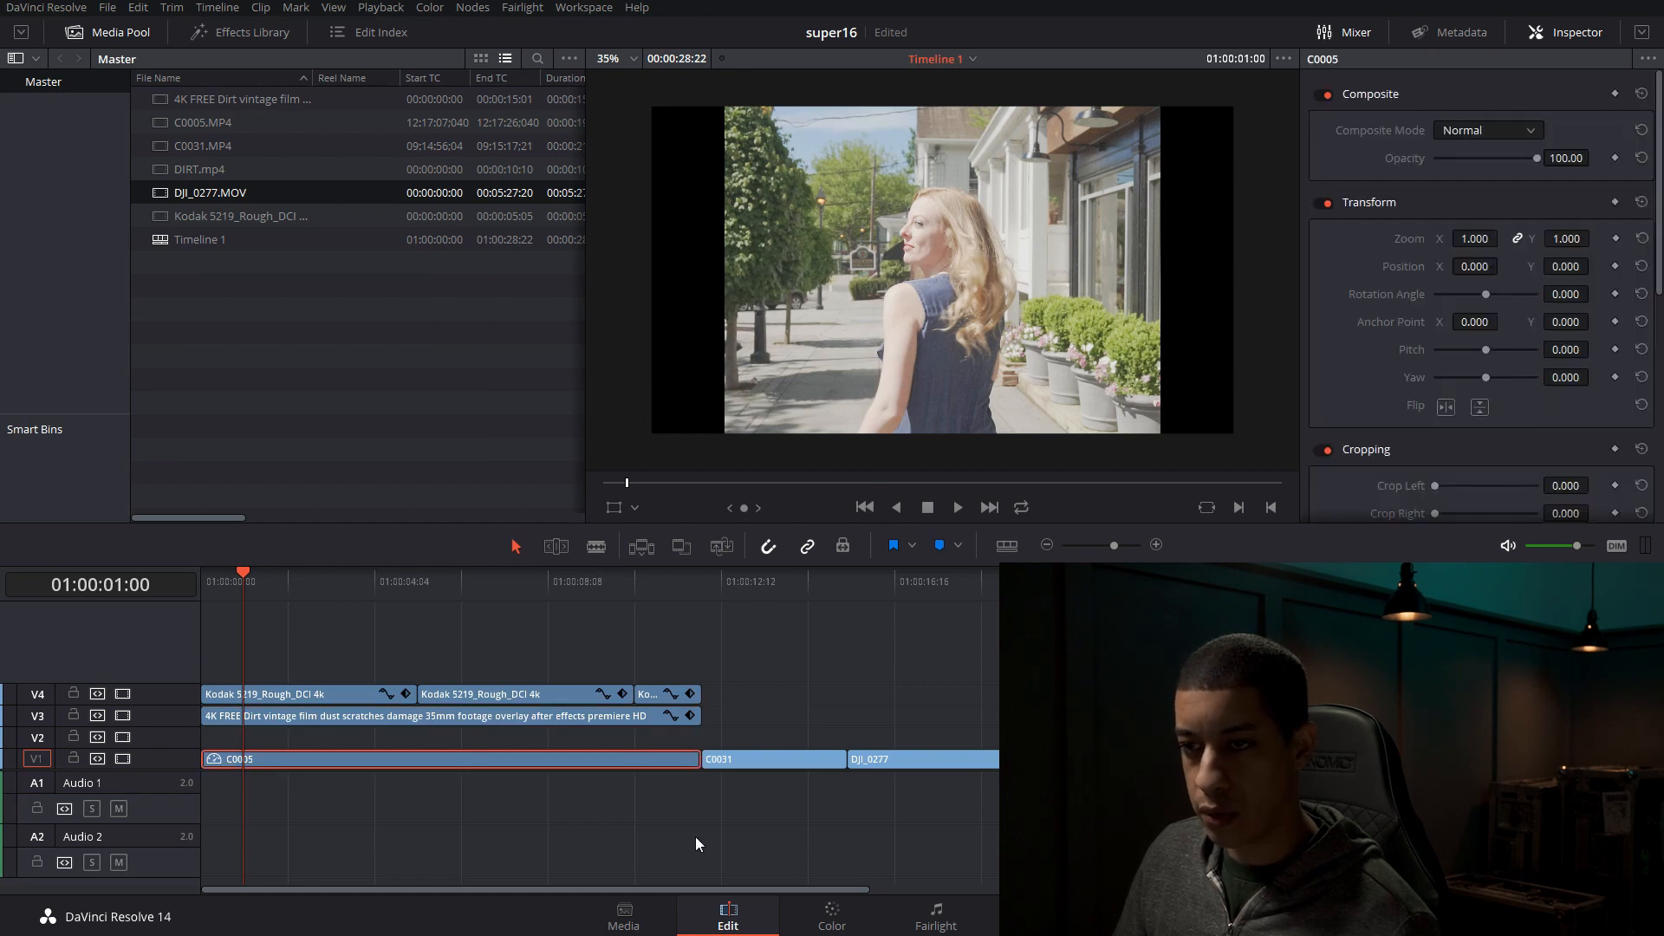
- On the Color page, show the dirt overlay's luminance qualifier (low 54) and zero-blur settings
left_click(831, 912)
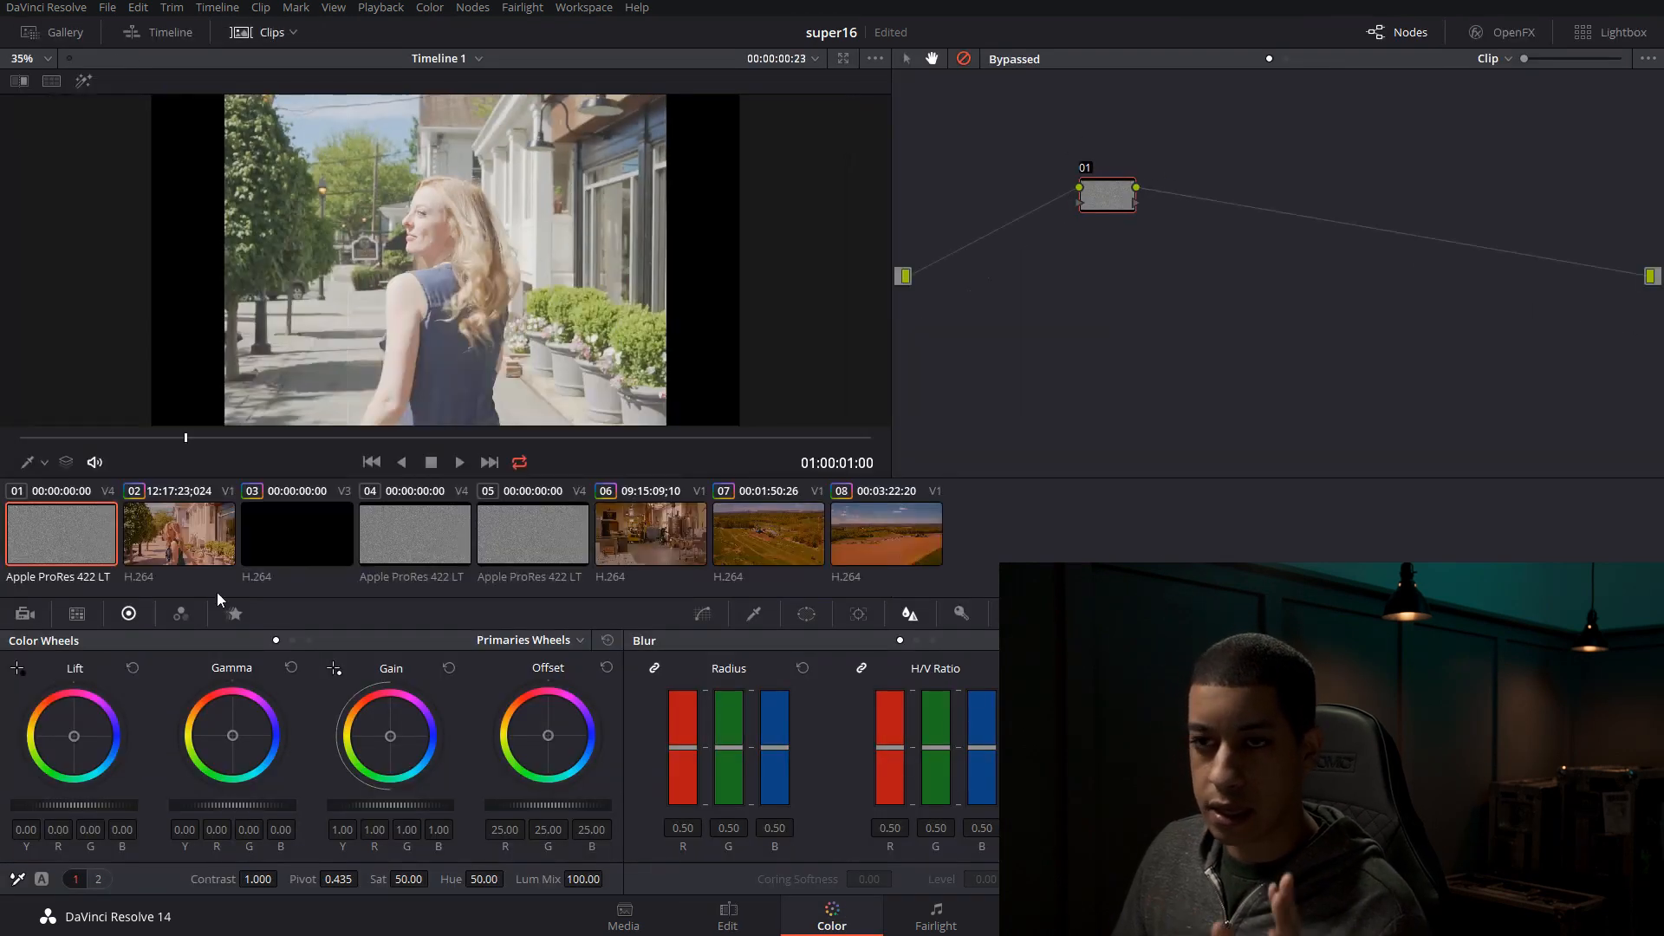
left_click(297, 532)
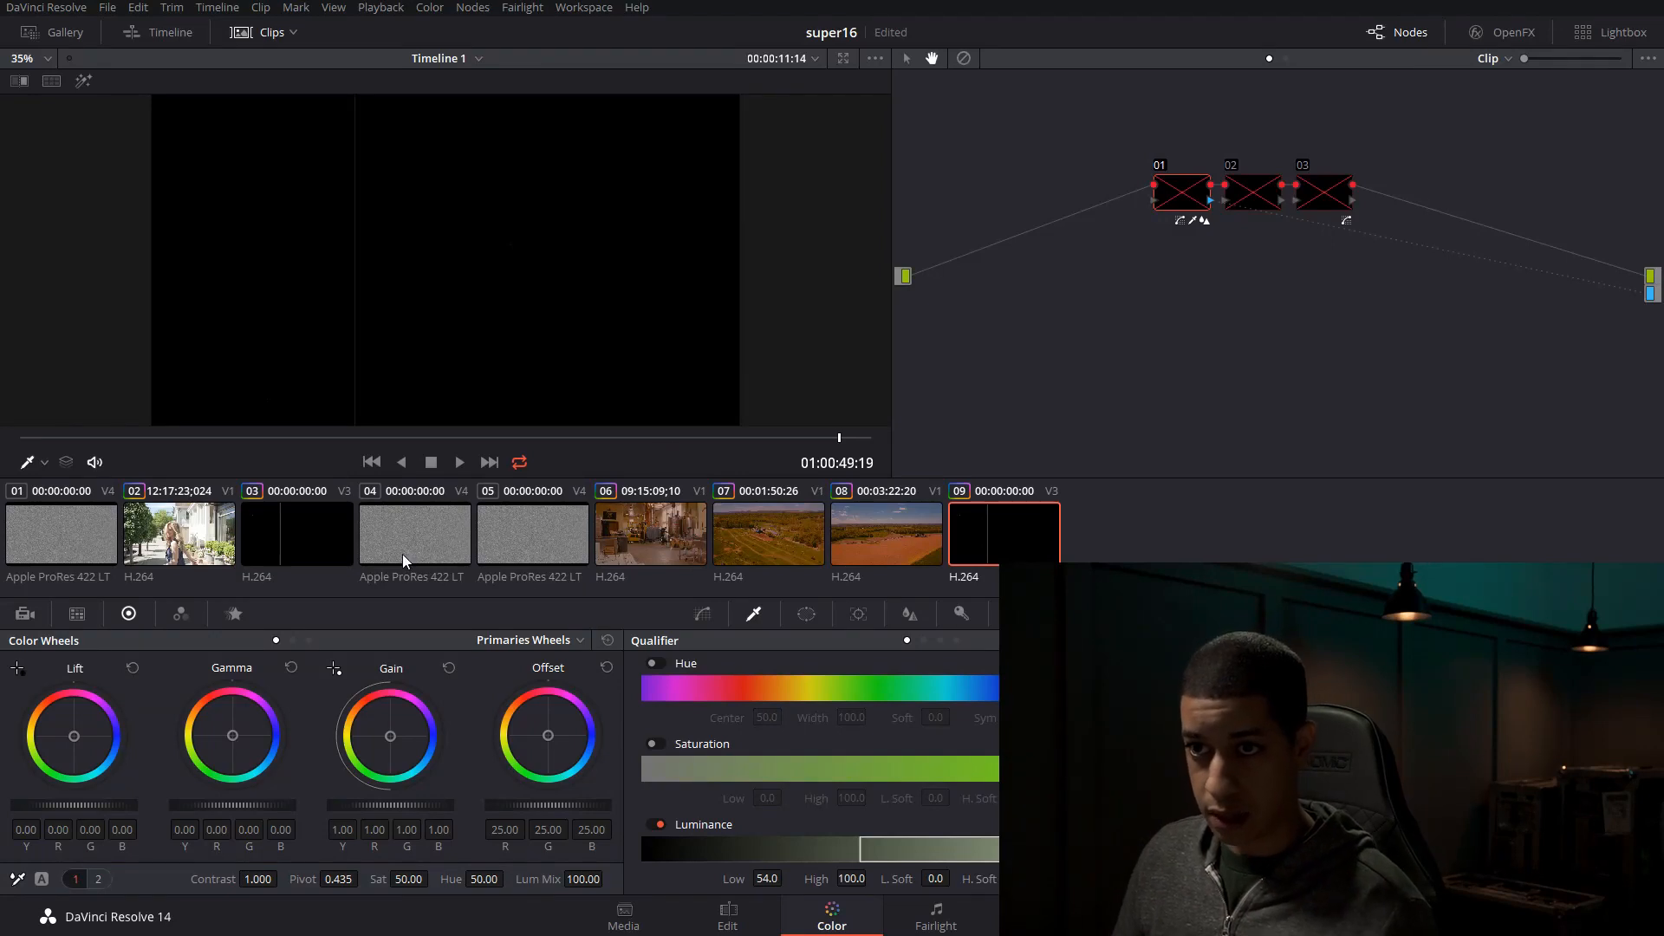
left_click(296, 530)
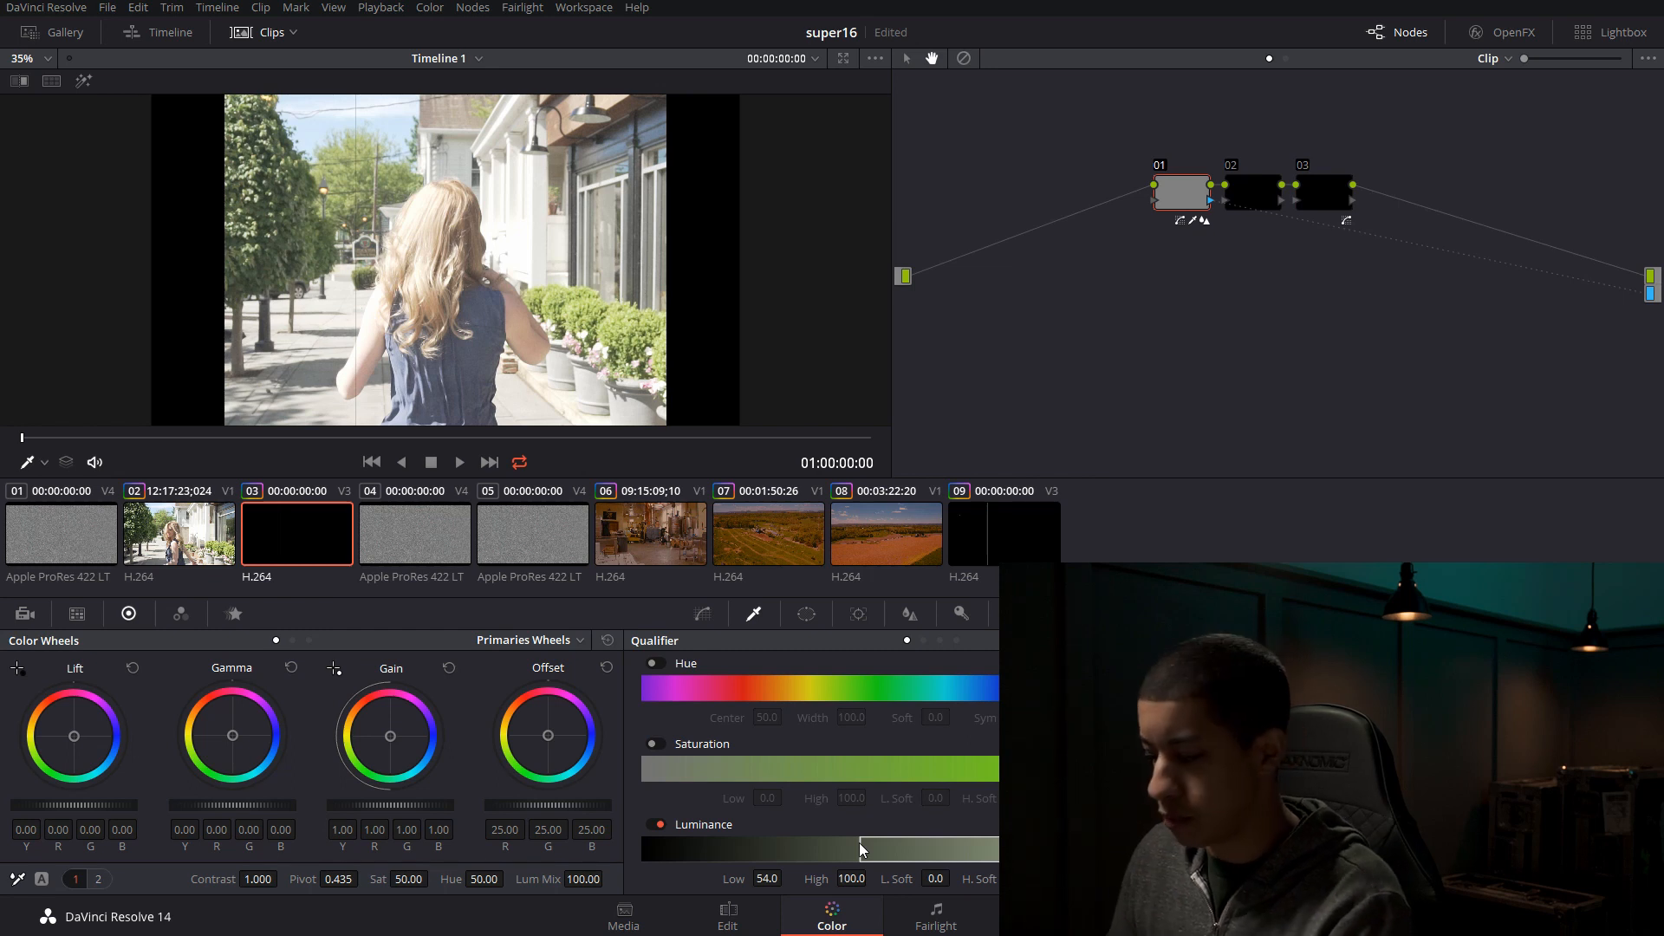
left_click(904, 614)
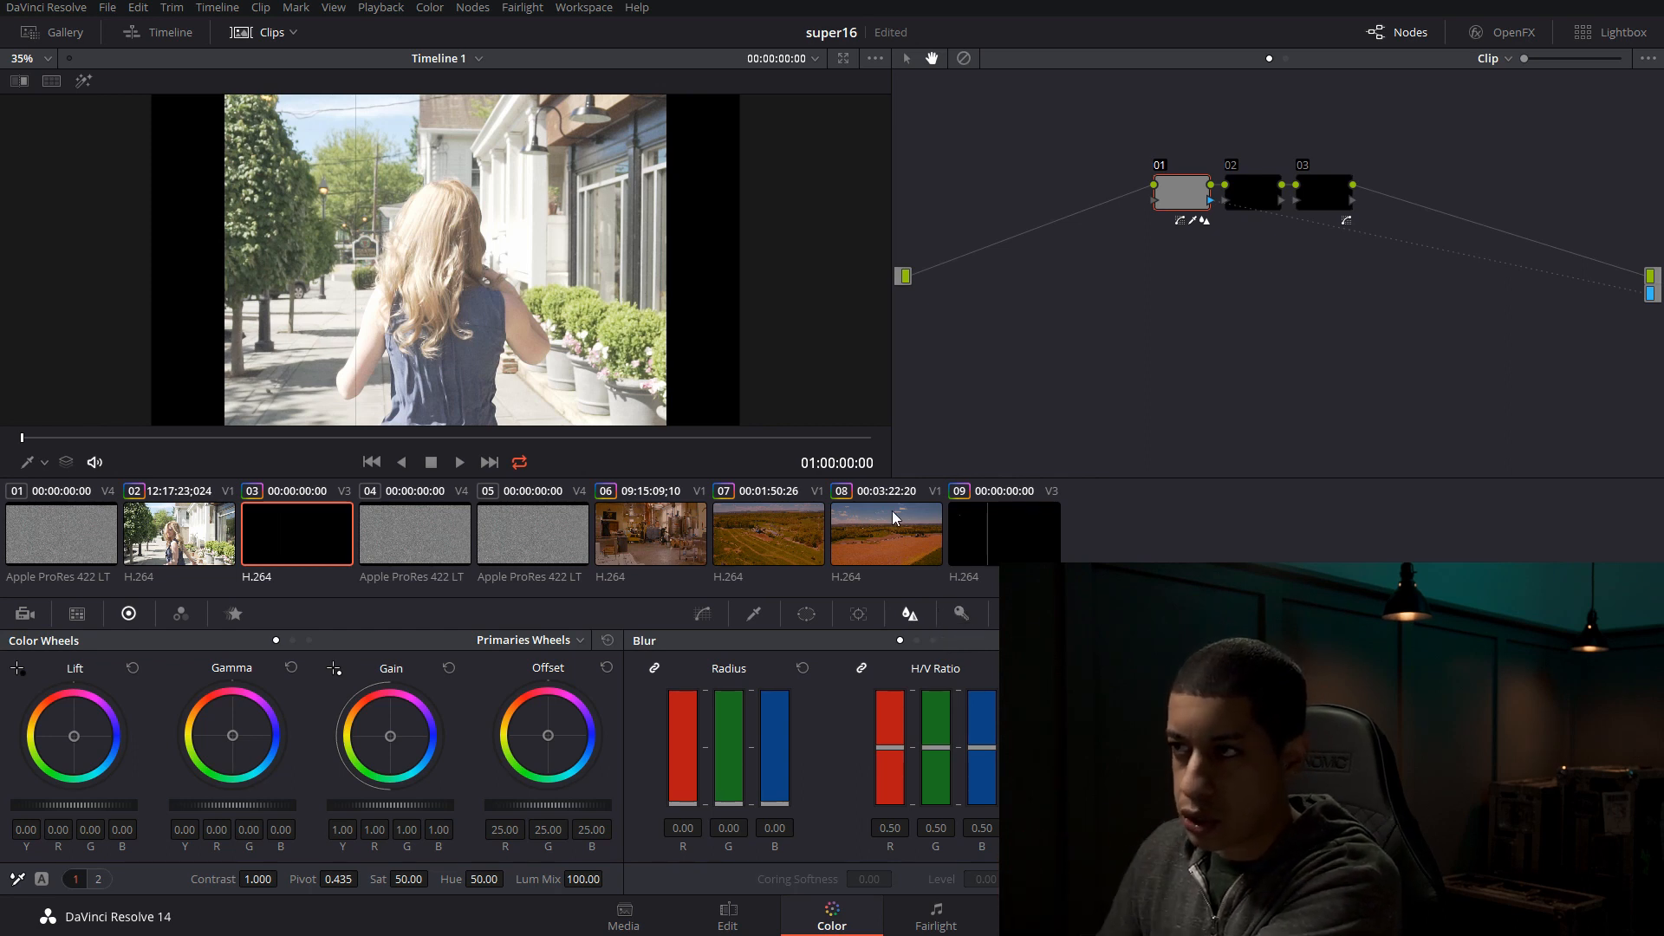
- Enable the second Camera Shake node in C0005's warm grade
left_click(179, 533)
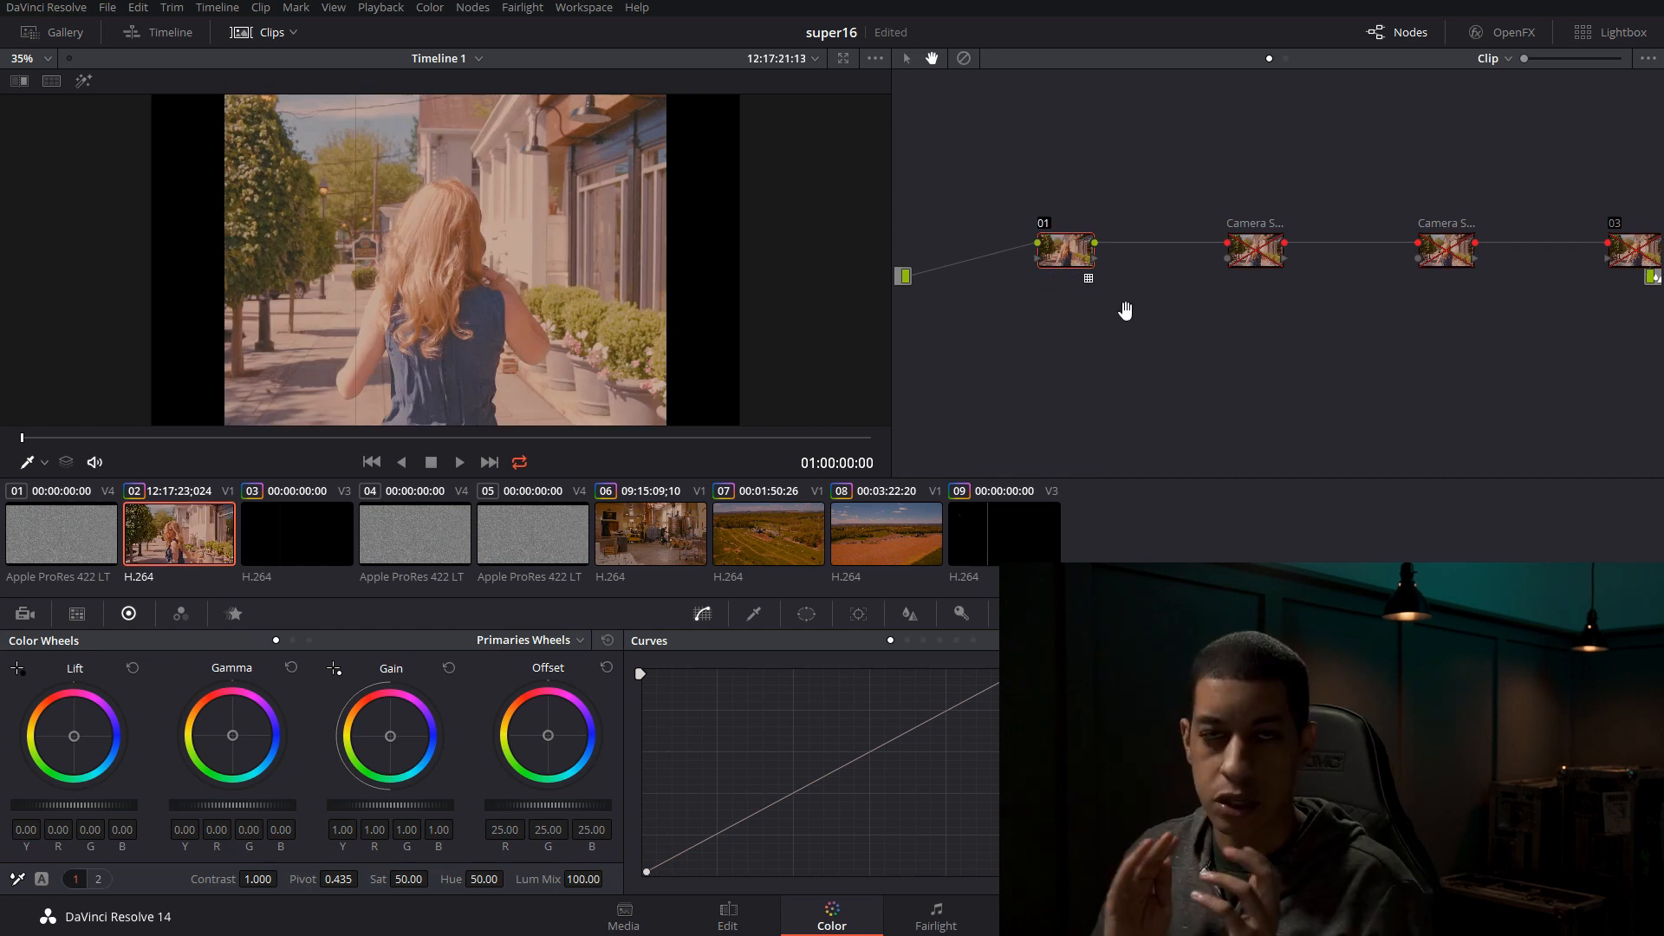
right_click(1065, 250)
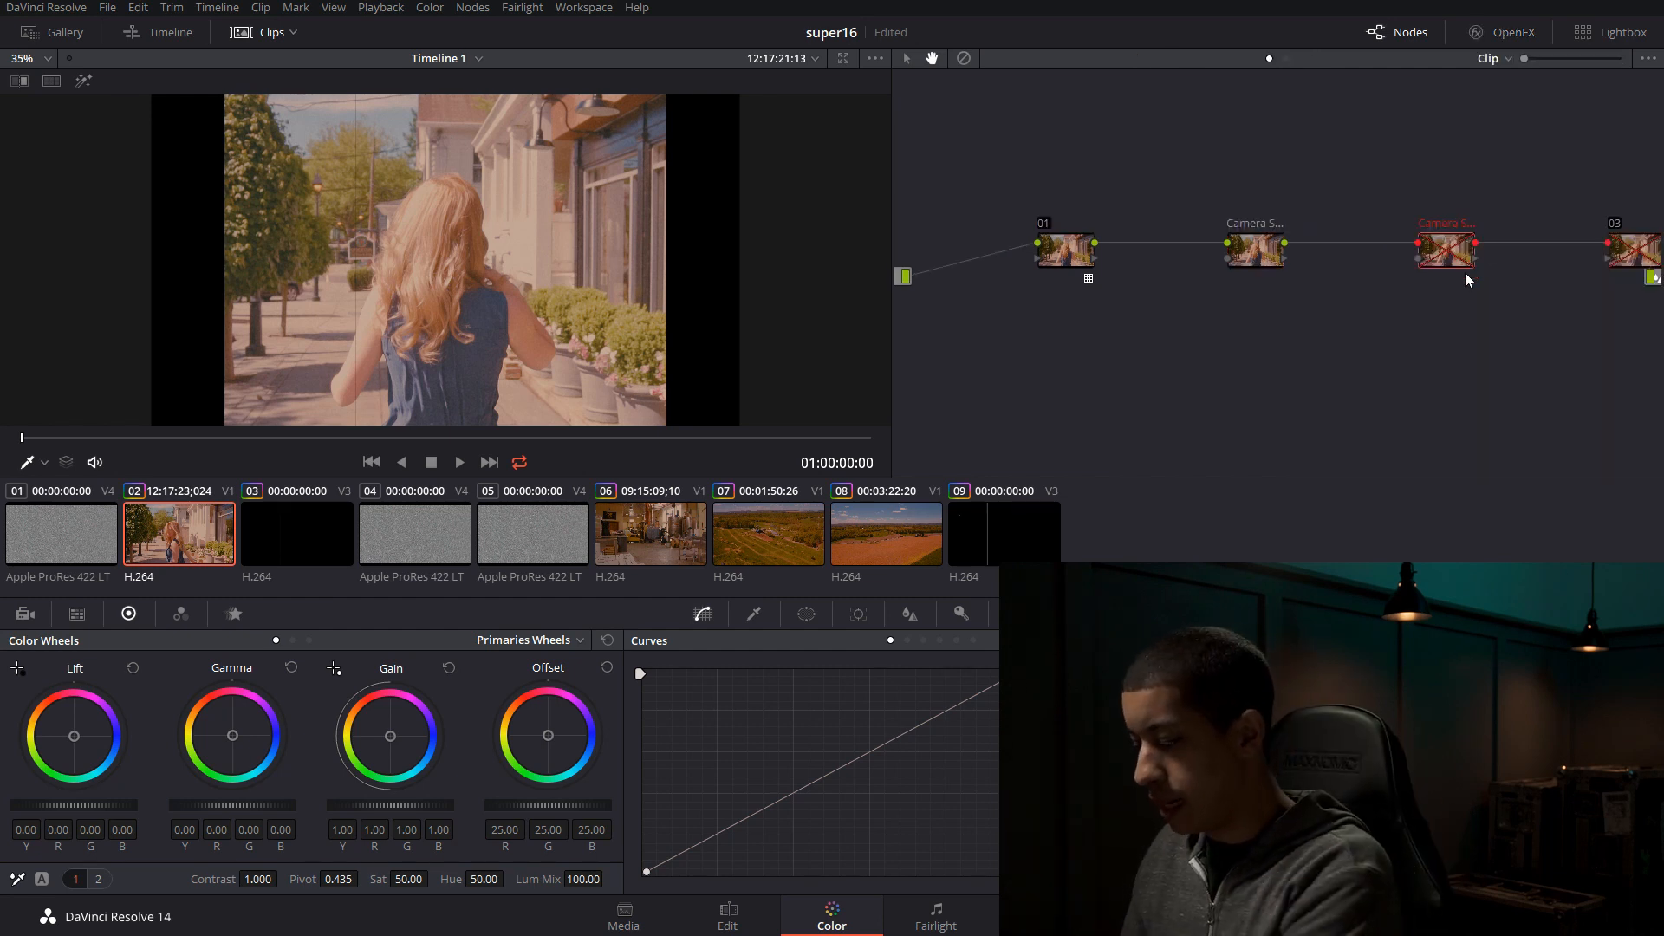
left_click(1445, 250)
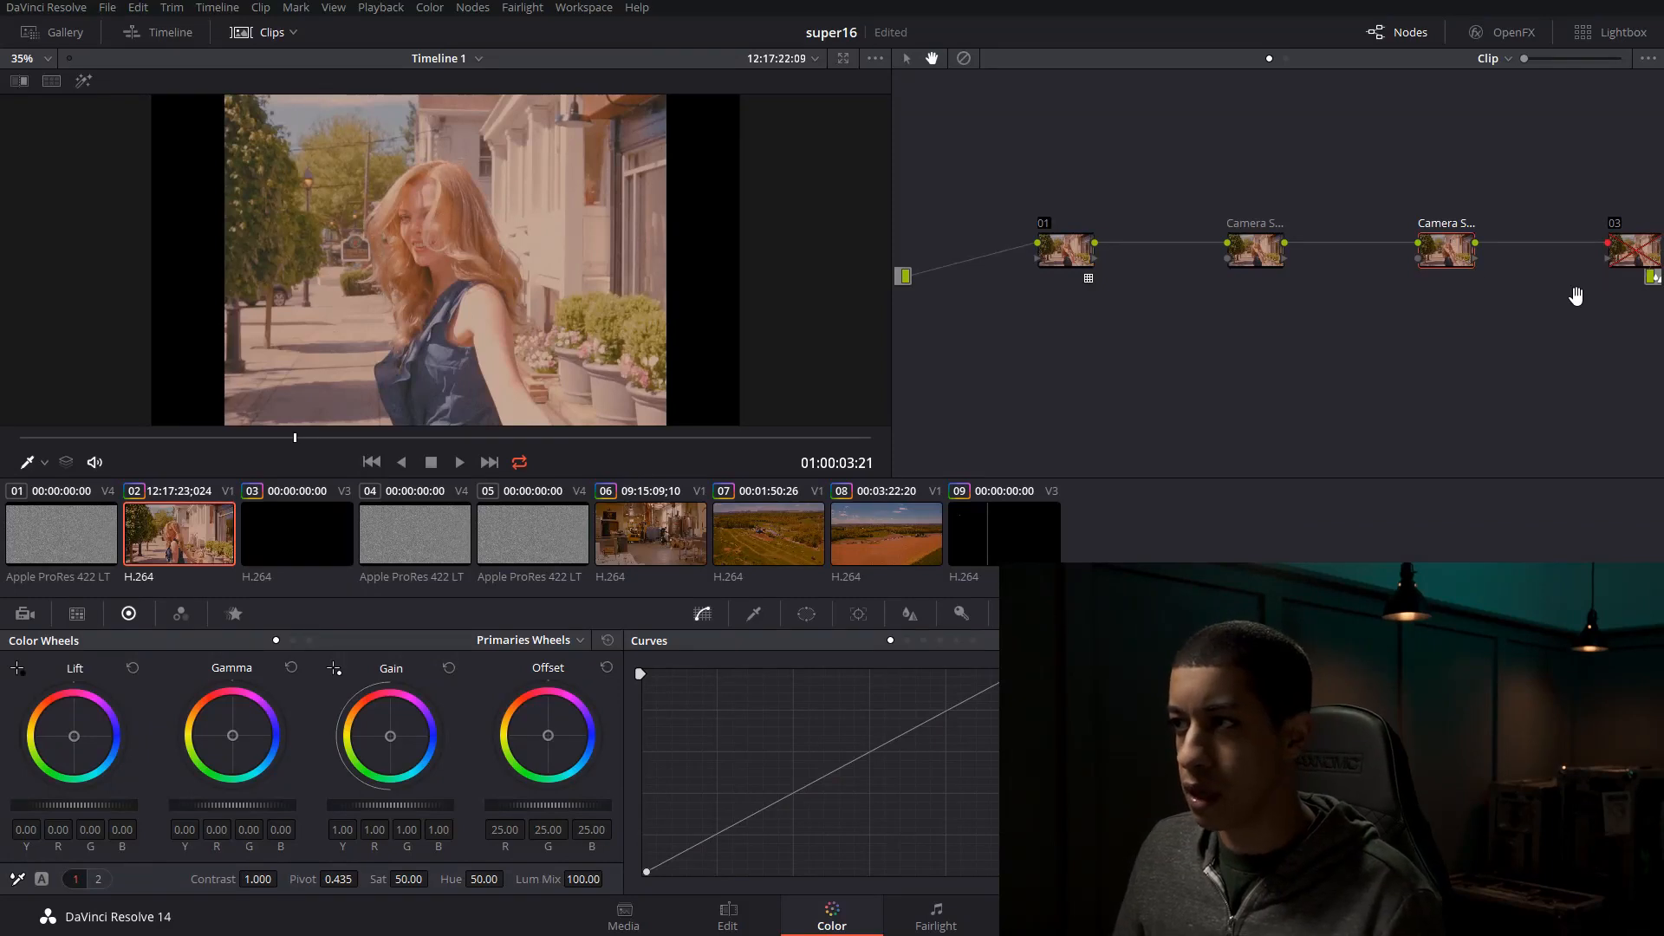
left_click(907, 613)
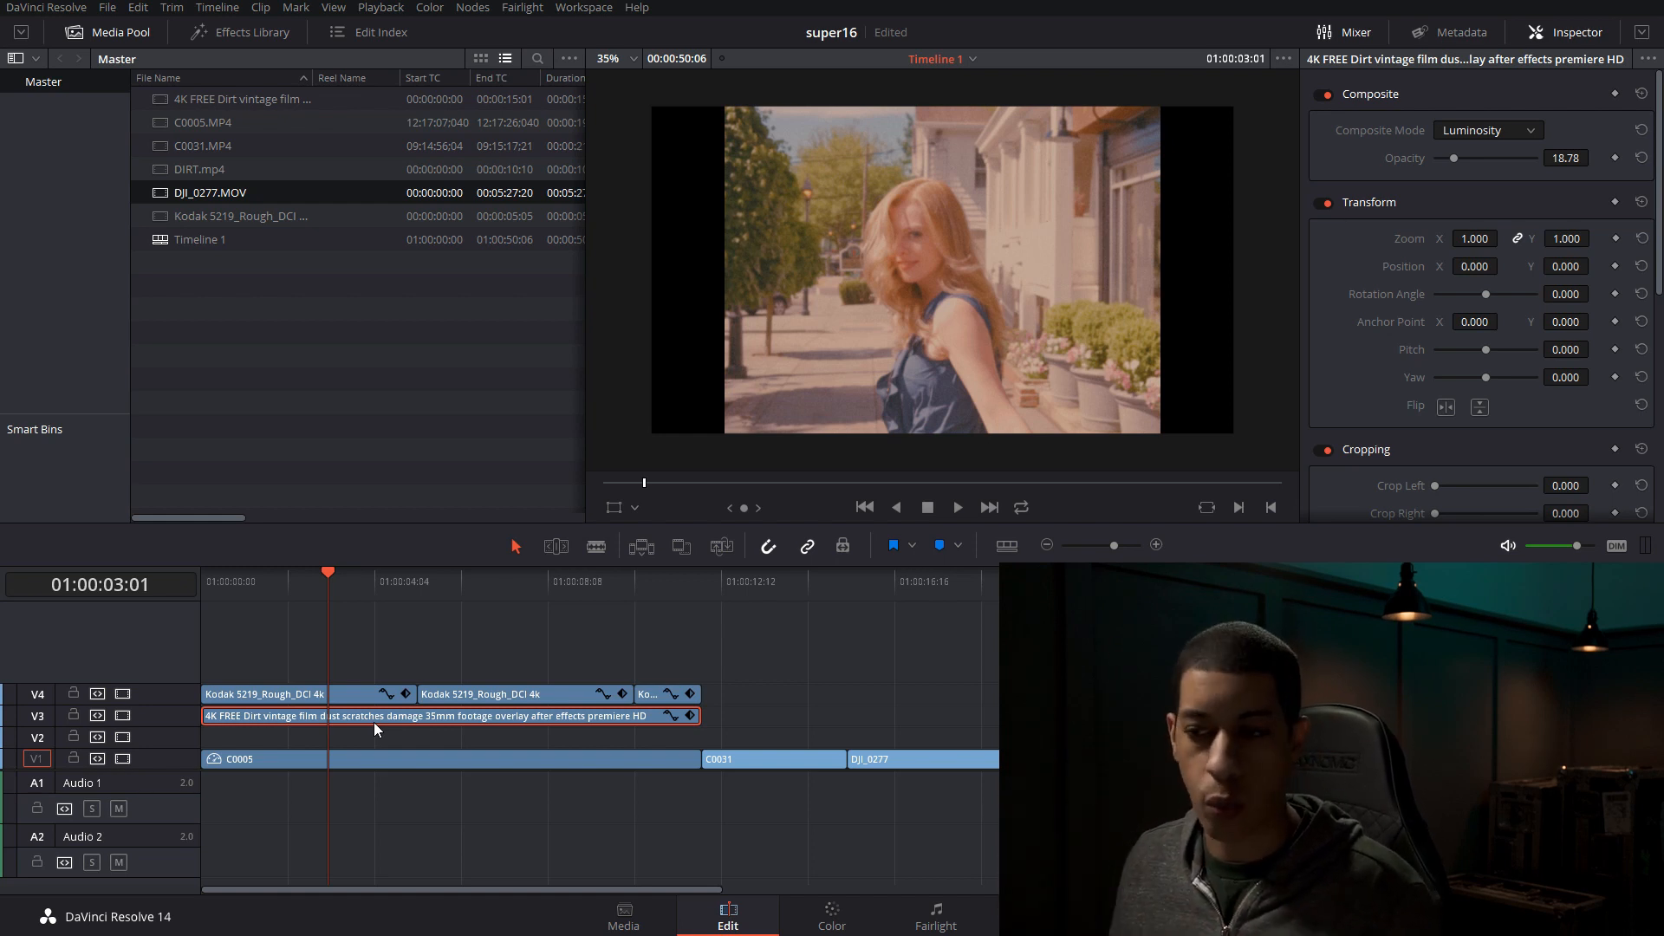
- Switch between the Edit and Color pages, ending on the Color page
left_click(831, 915)
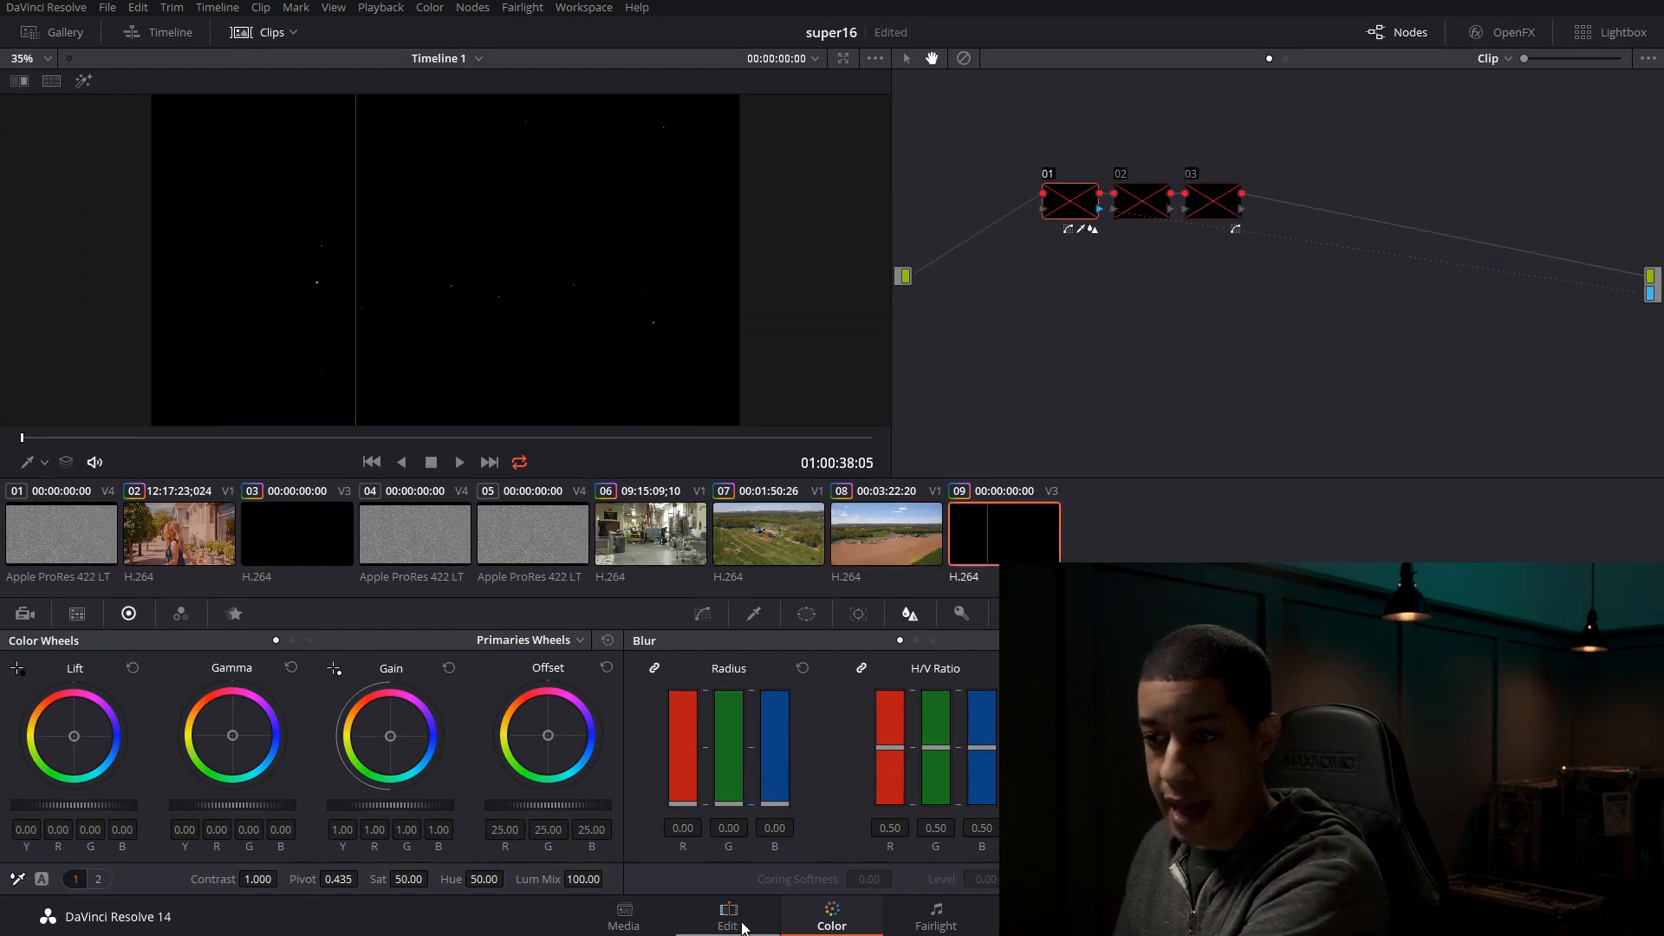
left_click(727, 915)
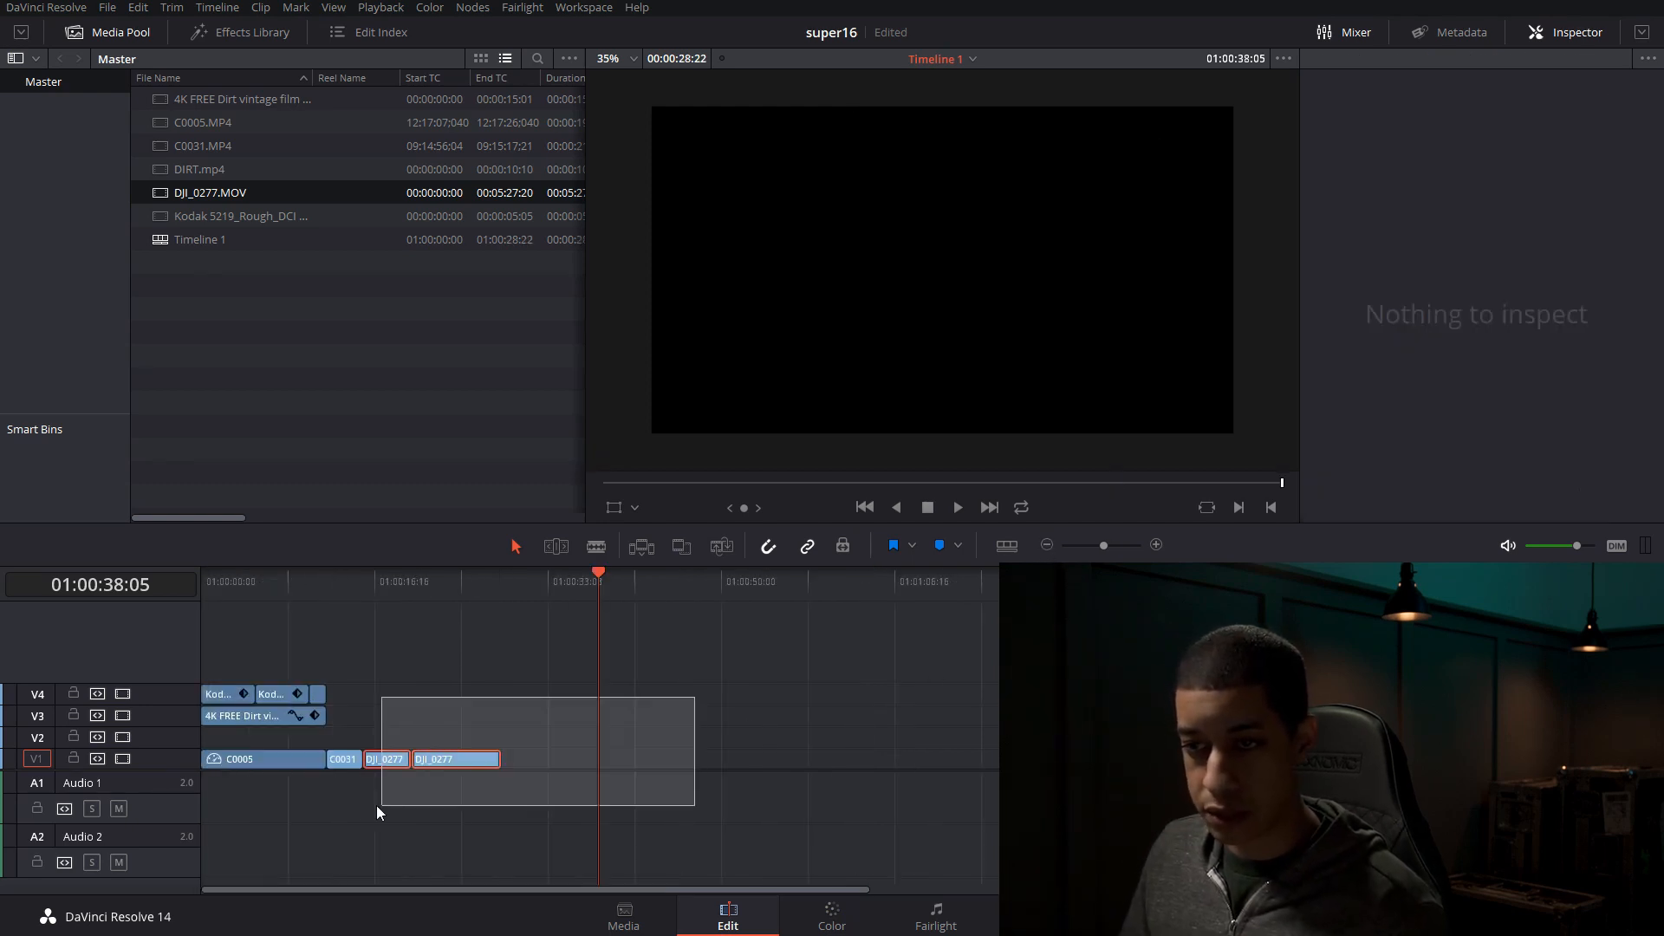
left_click(831, 915)
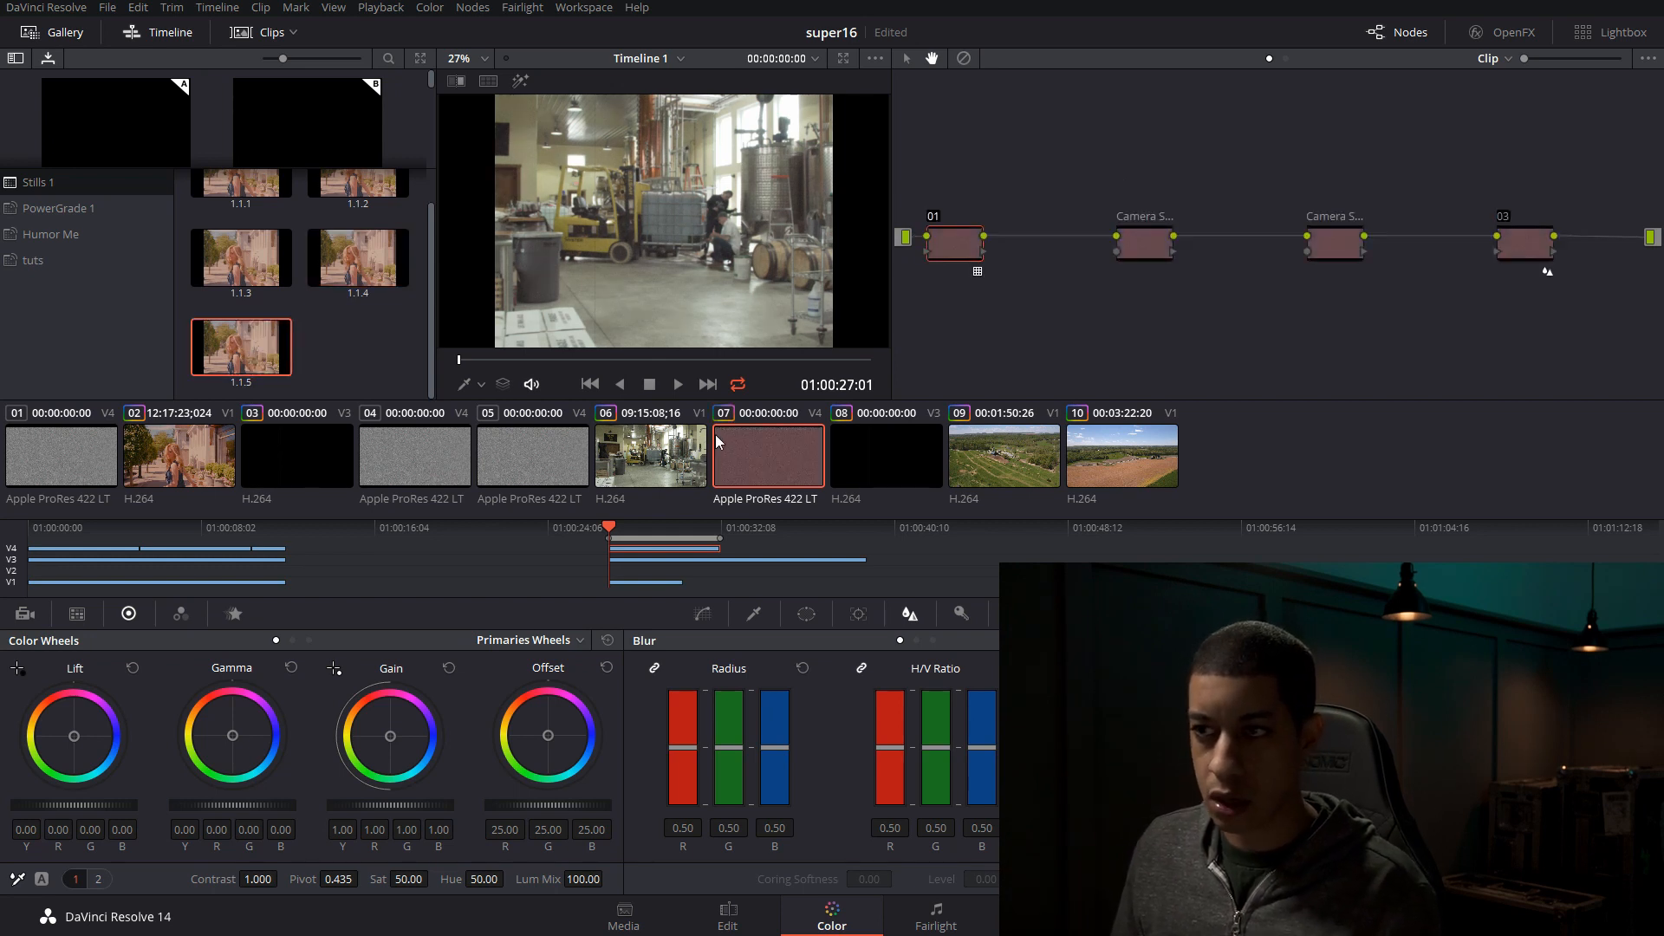
- Apply the saved gallery still's warm camera-shake grade to the aerial farmland clip
left_click(651, 456)
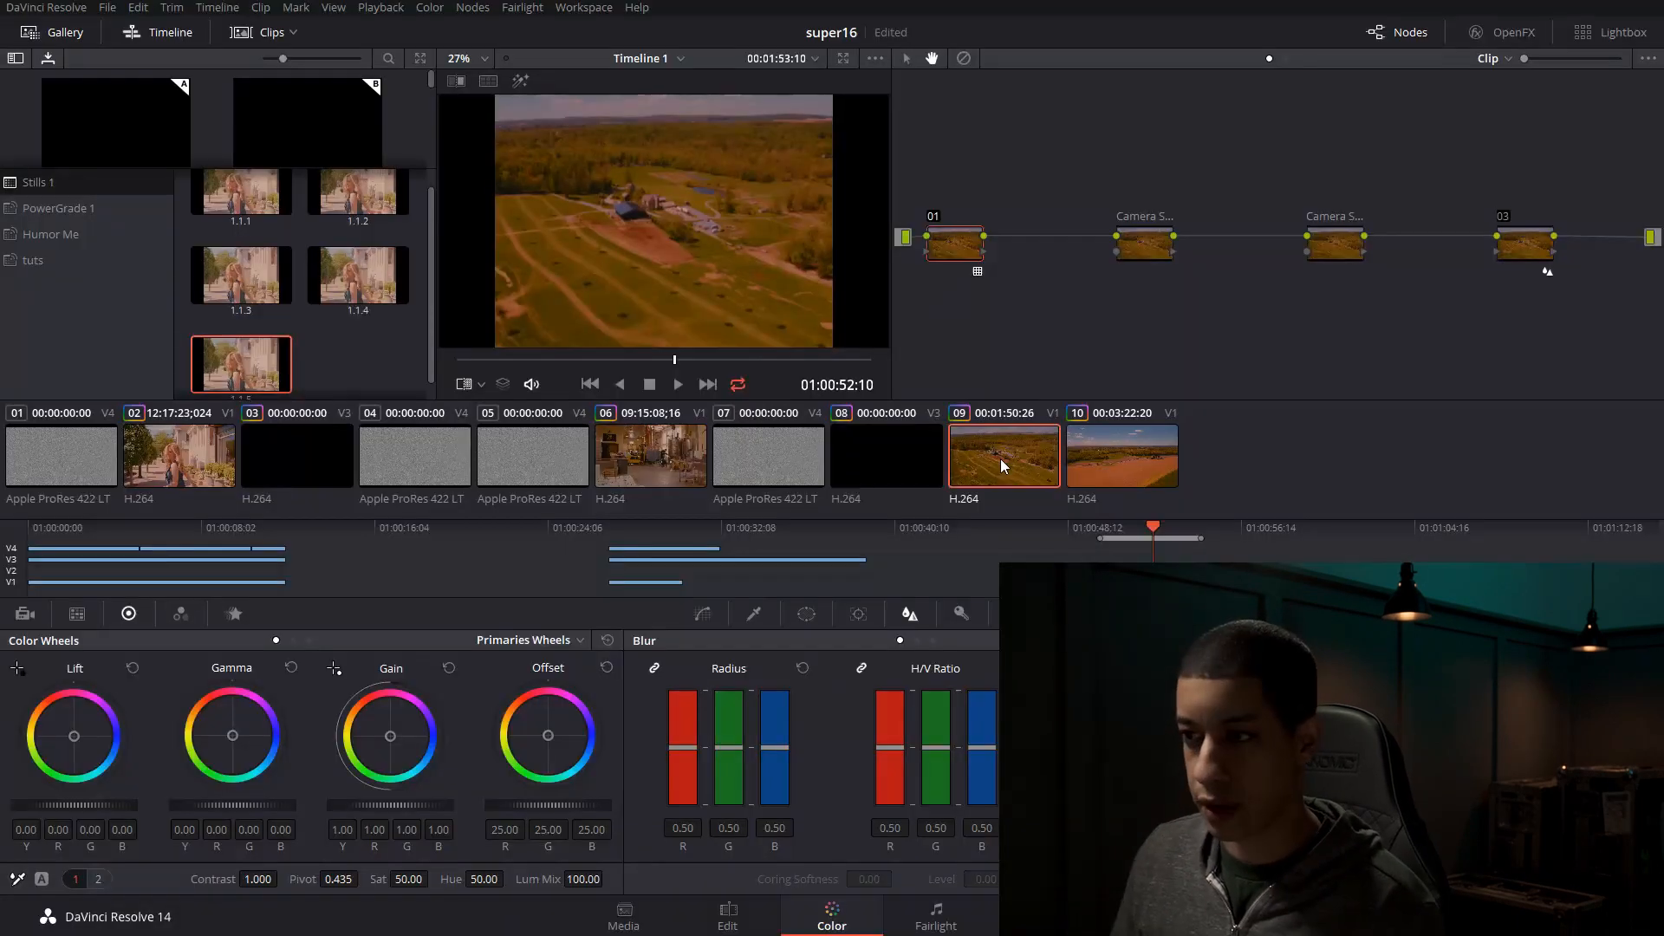
- On the Edit page, paste Kodak grain and dirt overlay copies above the DJI_0277 pieces
left_click(727, 916)
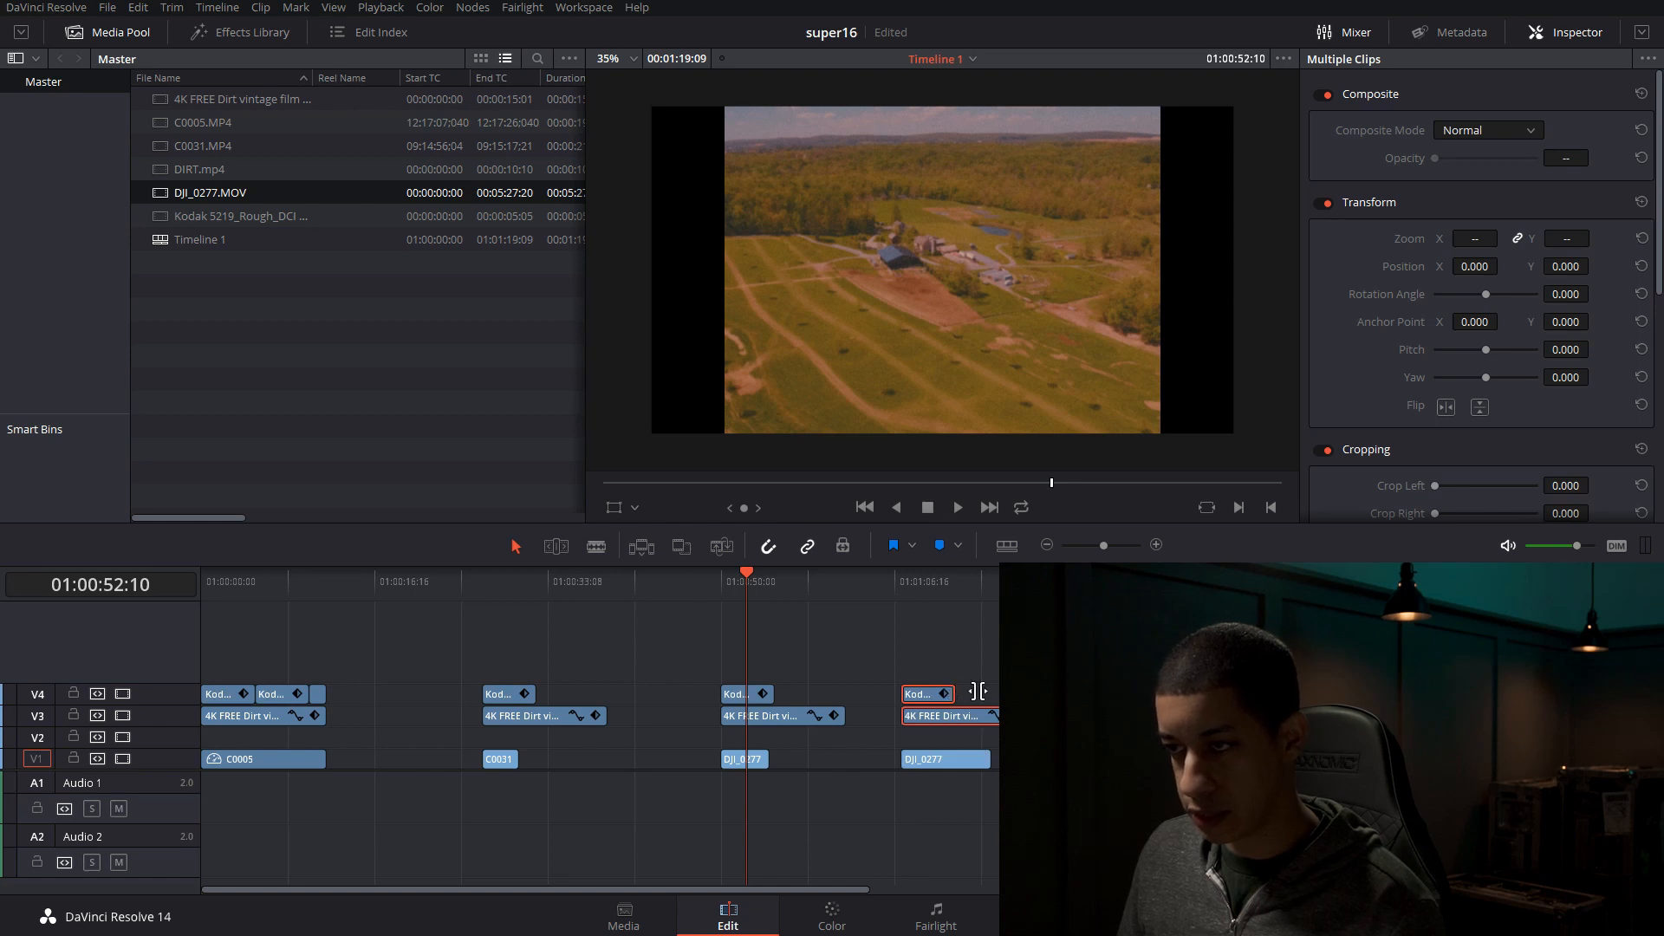
left_click(918, 693)
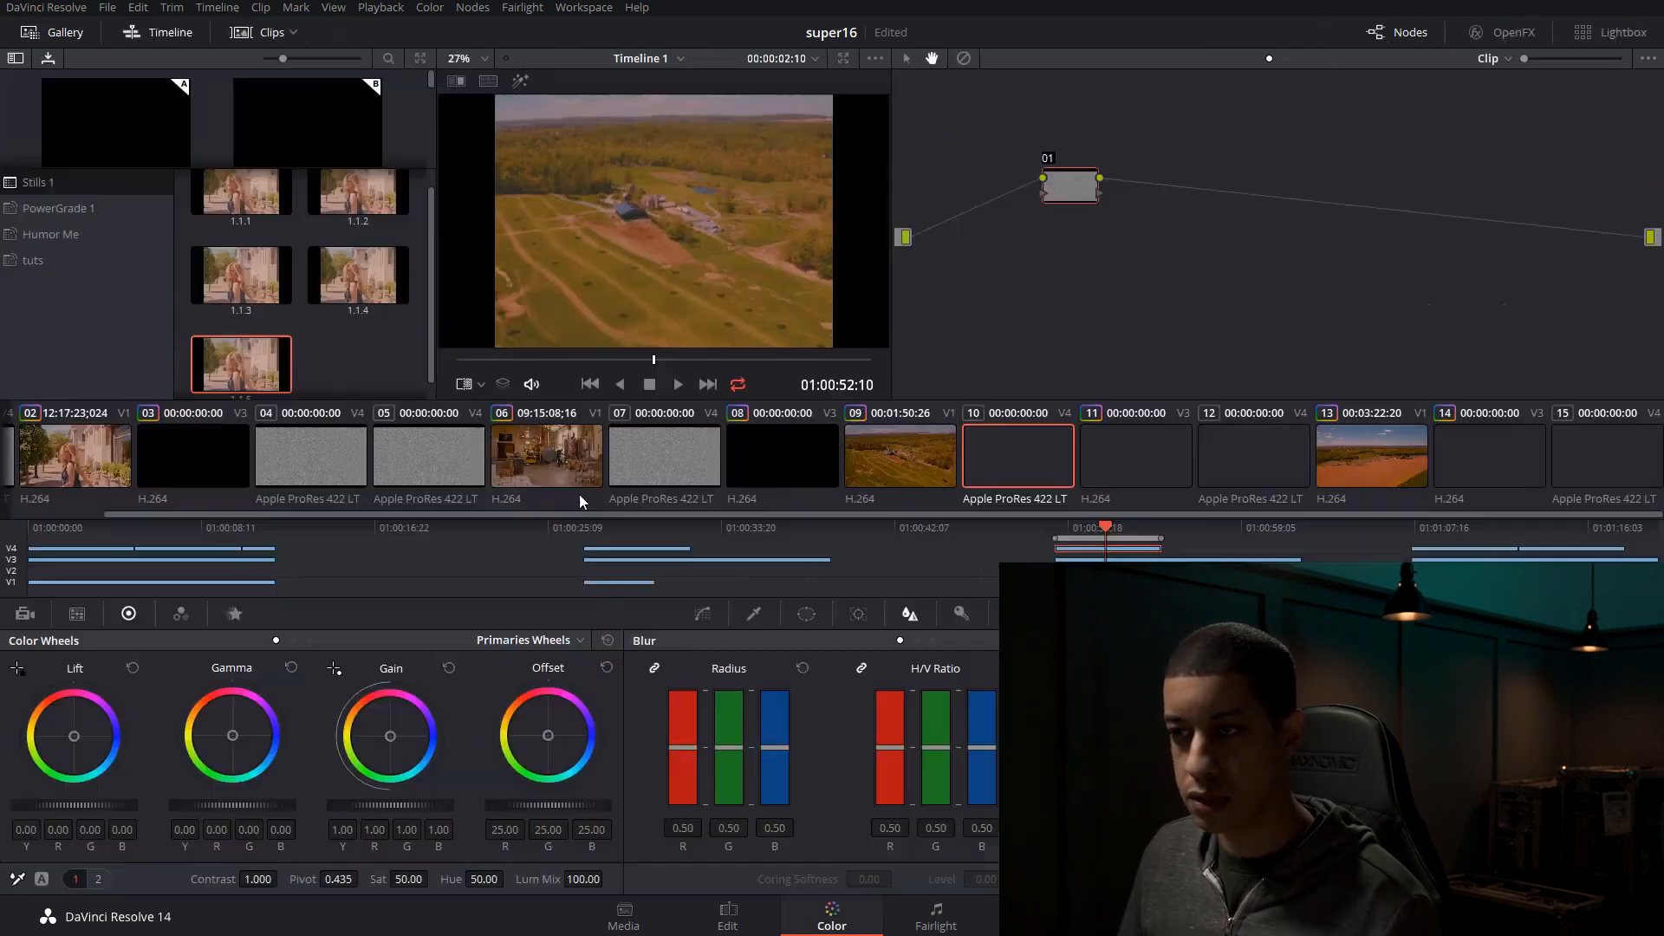
- Open the aerial farmland clip's grade, showing its default Sizing settings
left_click(899, 457)
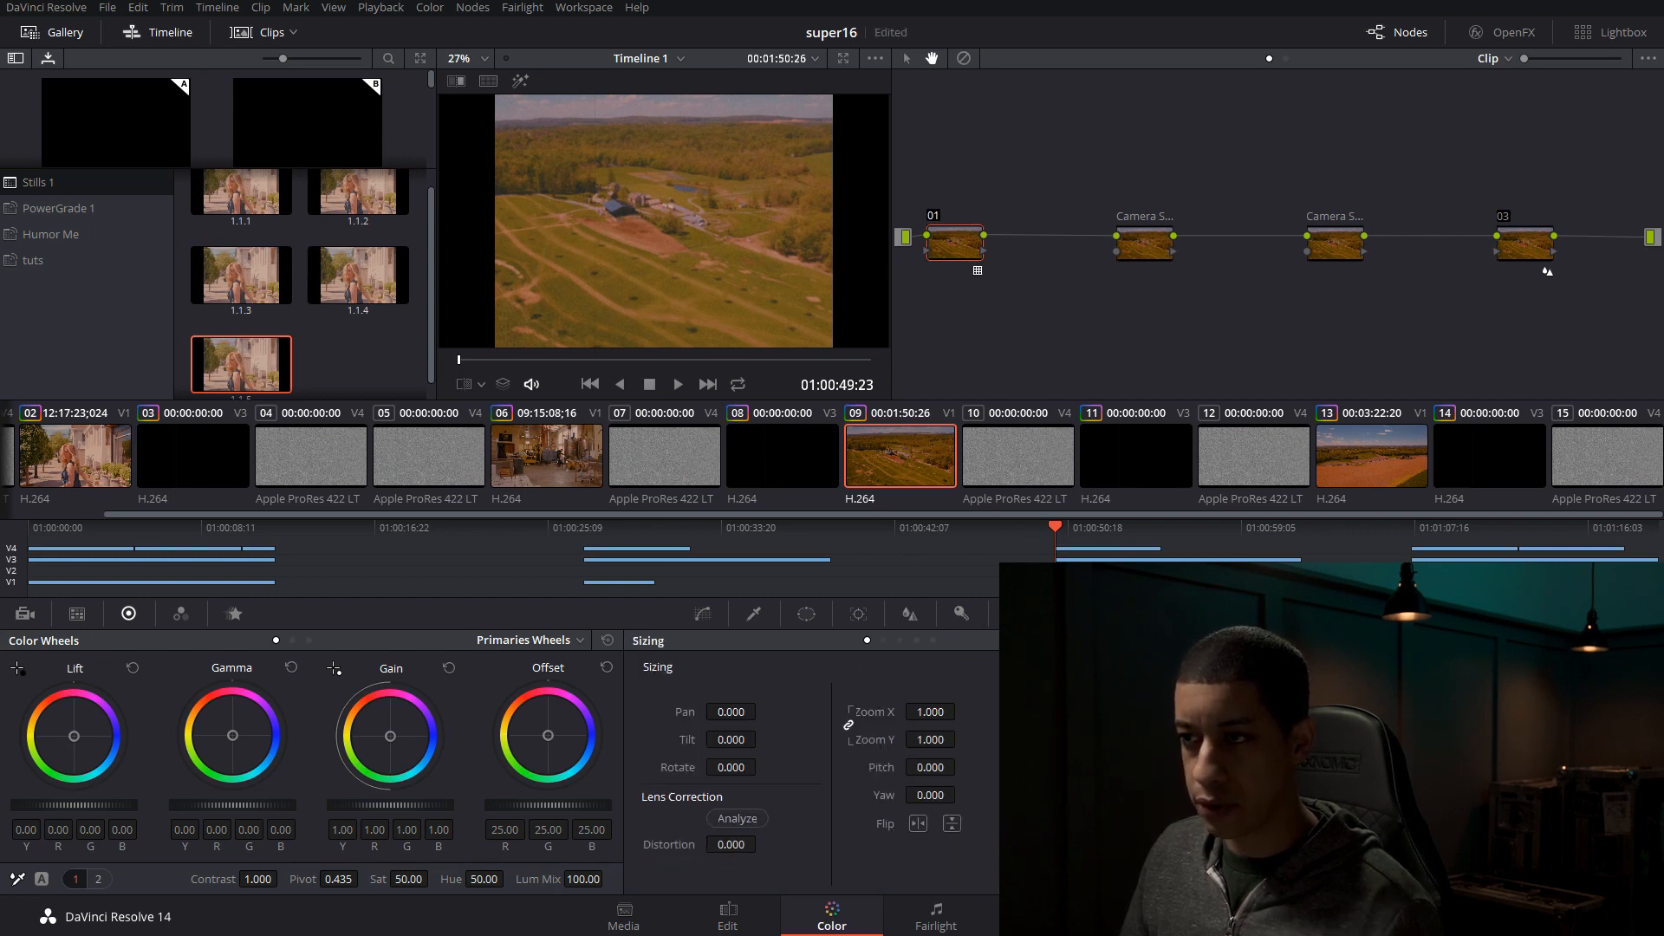
- Set the aerial clip's node Key Output Gain to 0.500
left_click(960, 613)
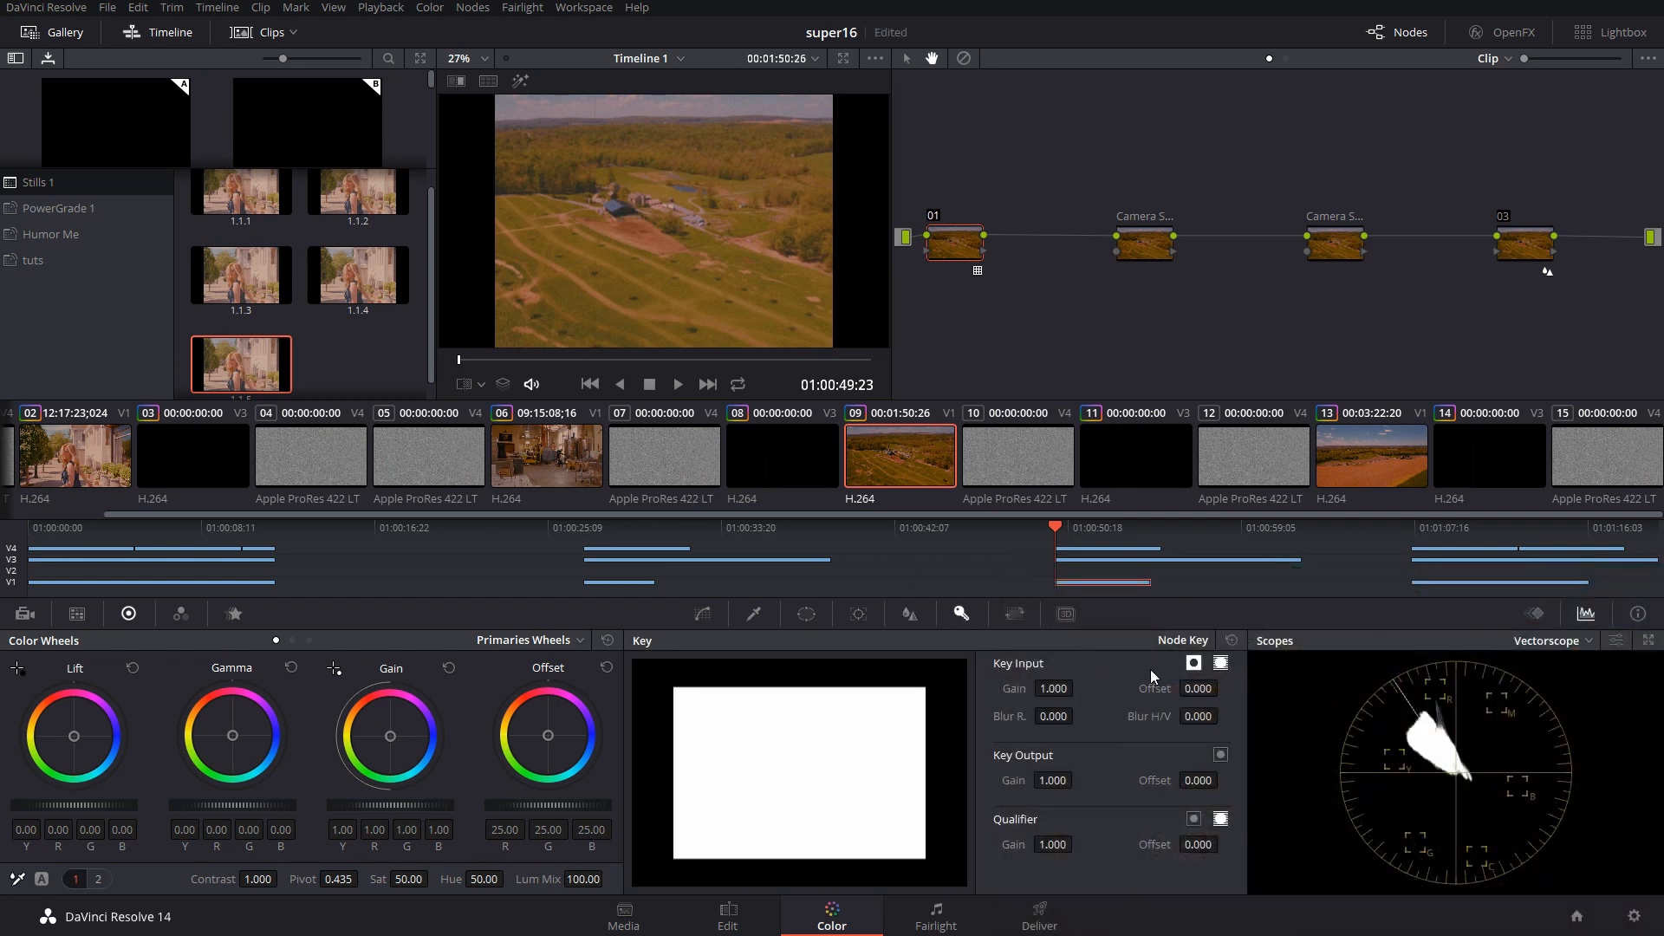
left_click(1053, 780)
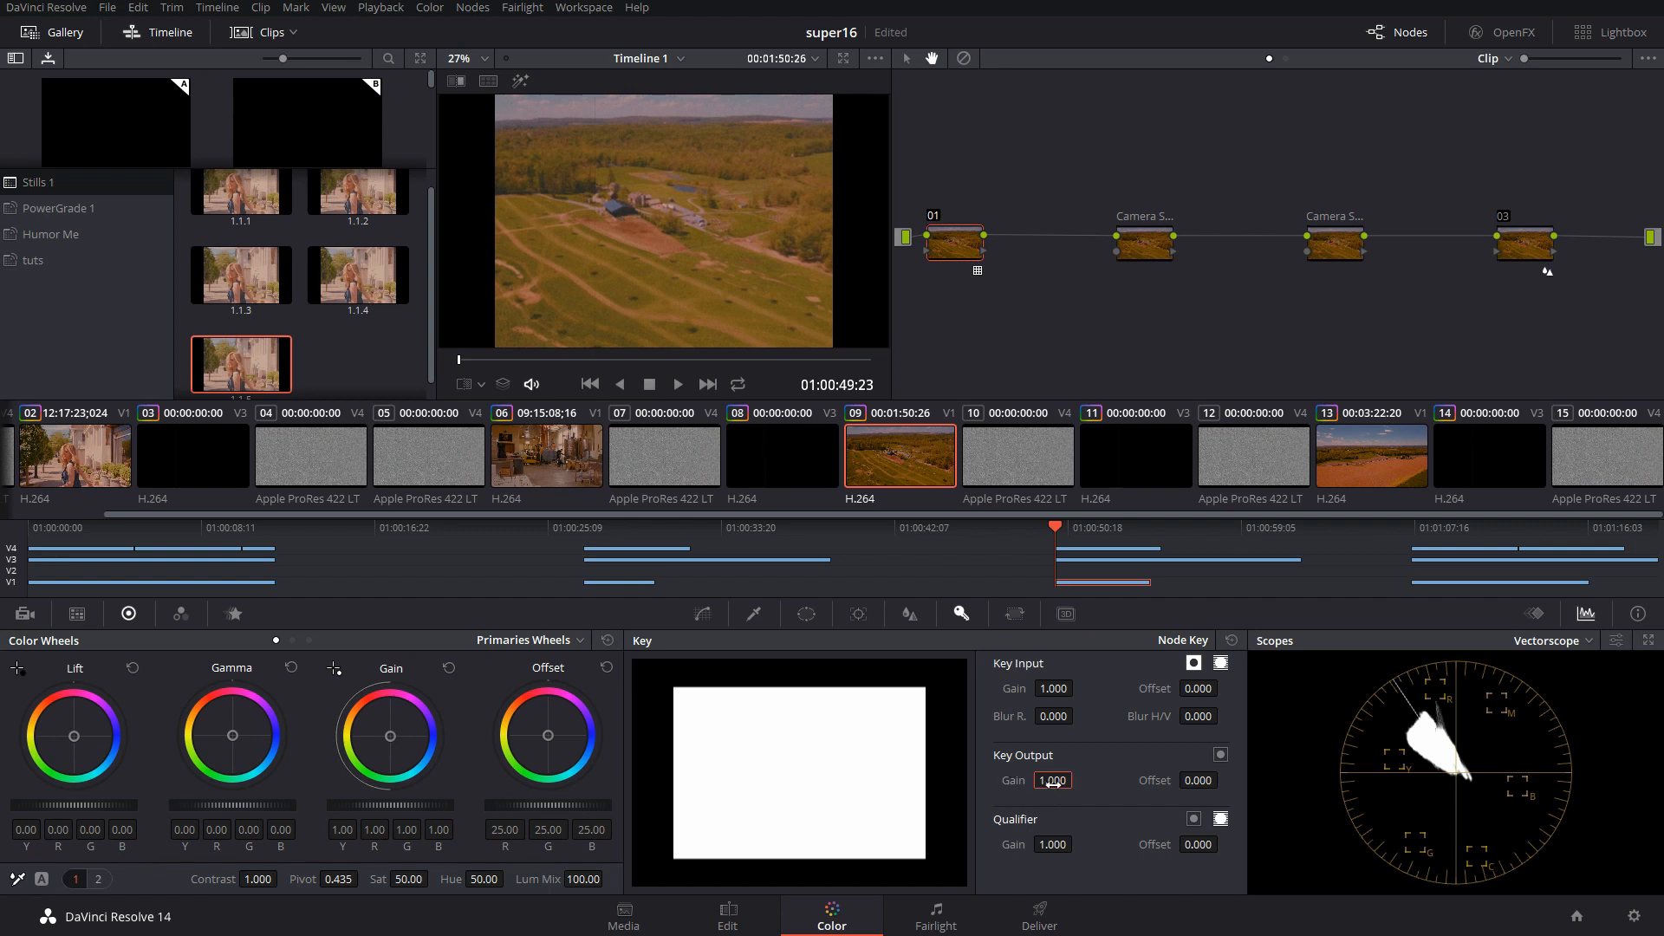
type("0.500")
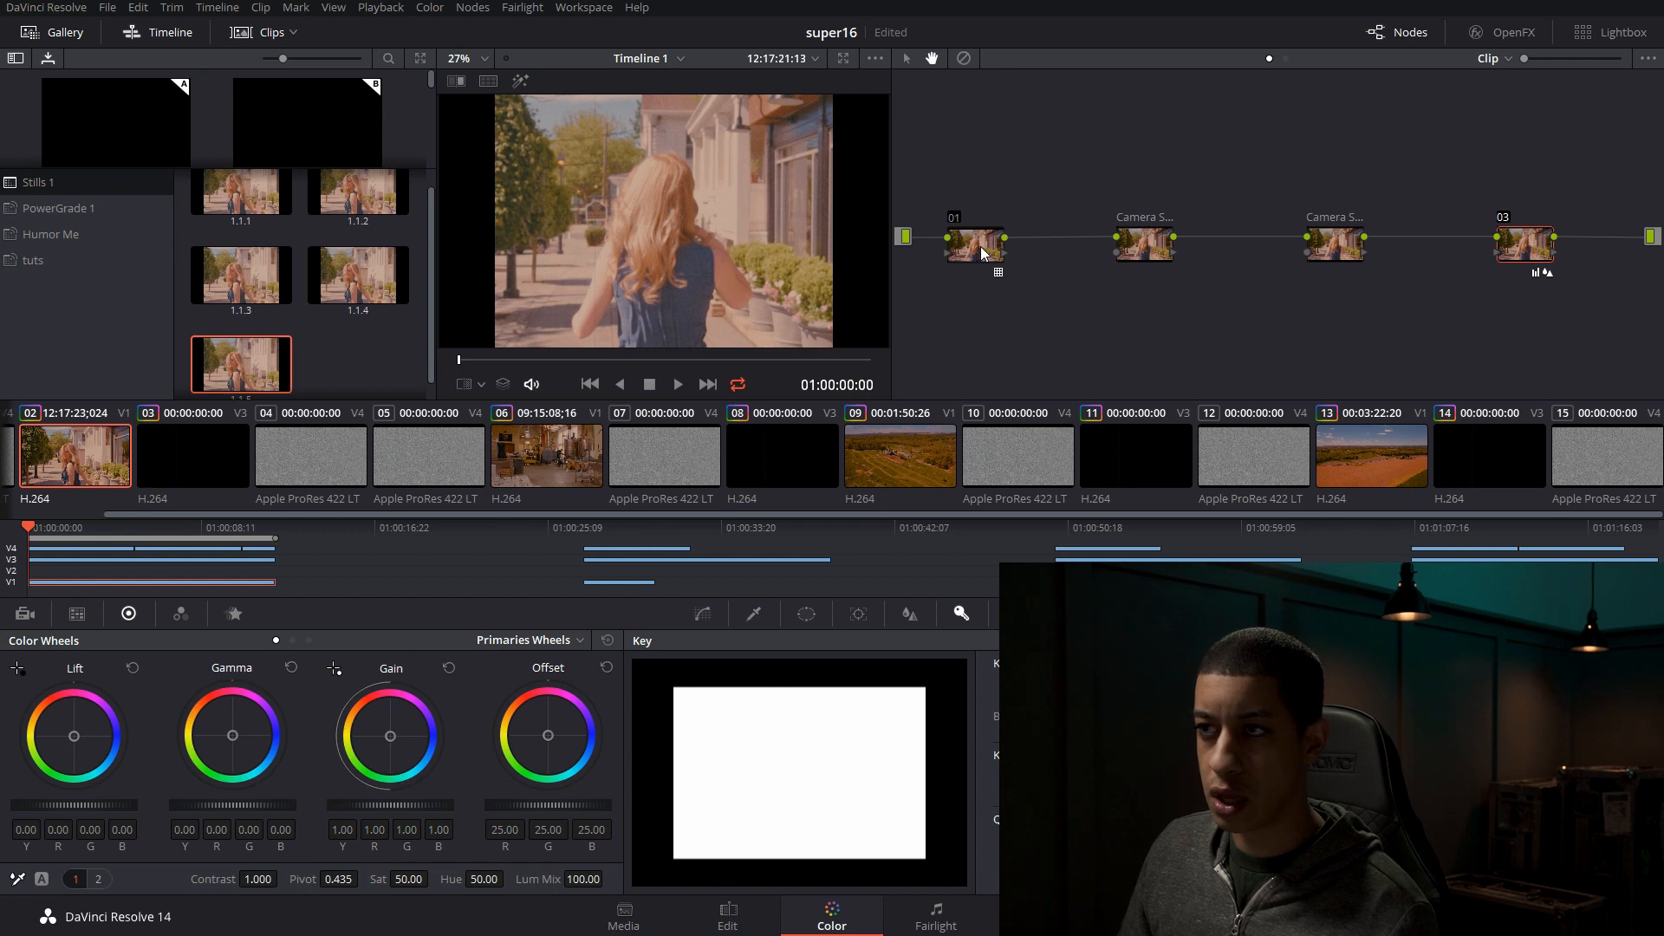
- Add a serial node 05 before node 01 in the C0005 grade
right_click(975, 245)
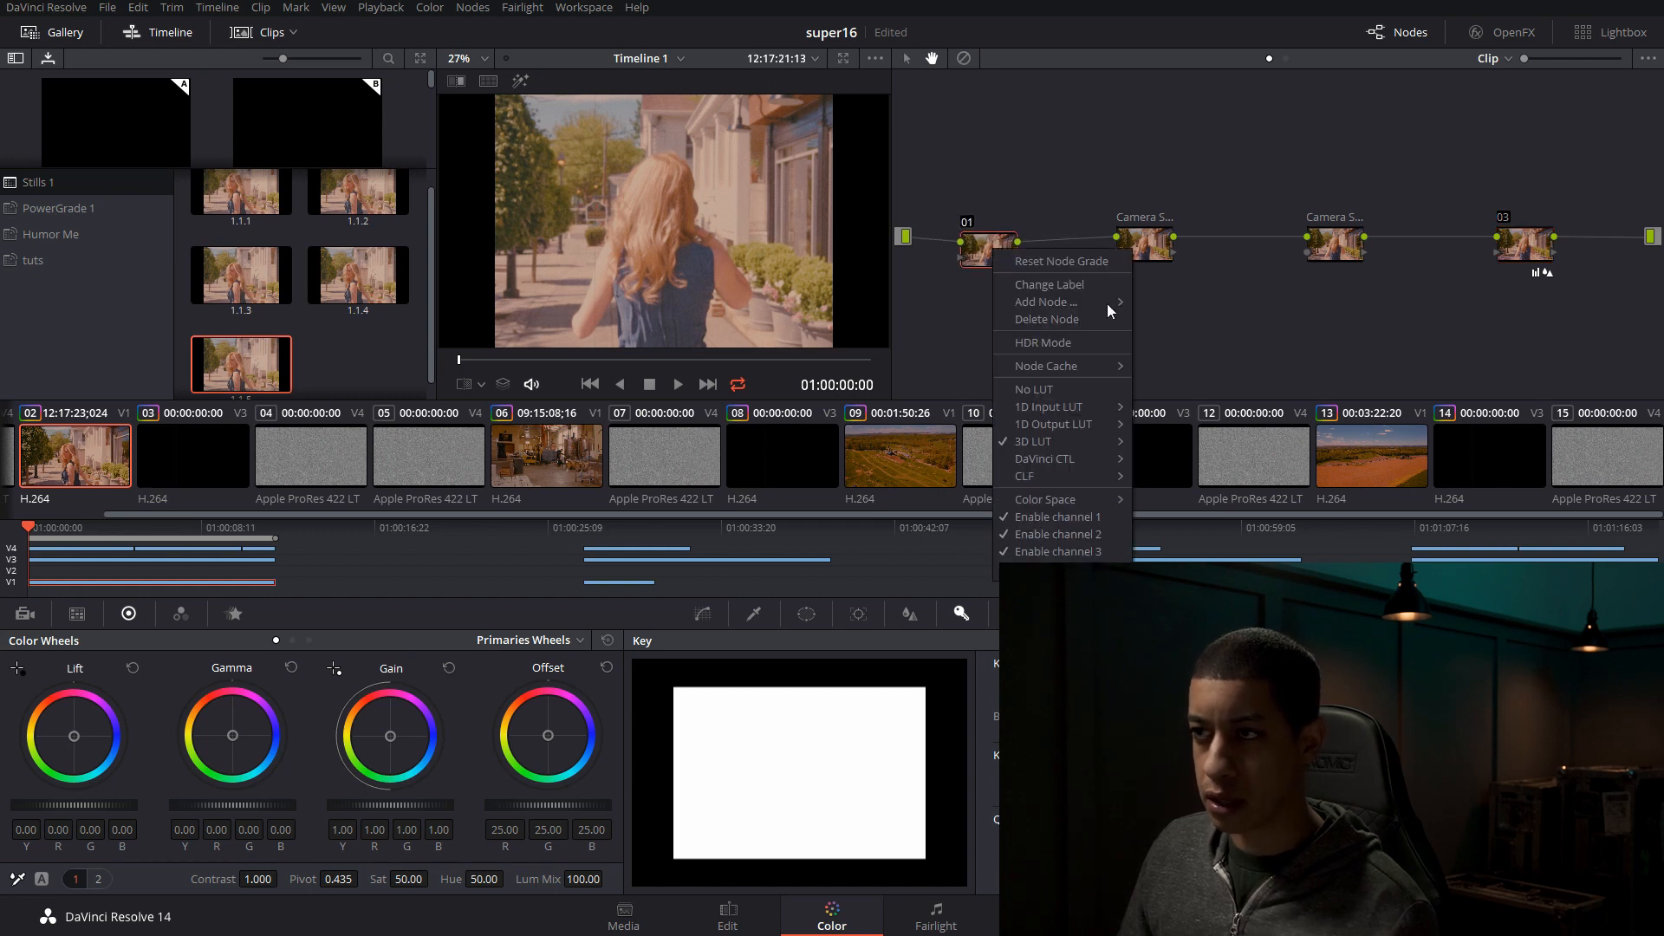
mouse_move(1045, 302)
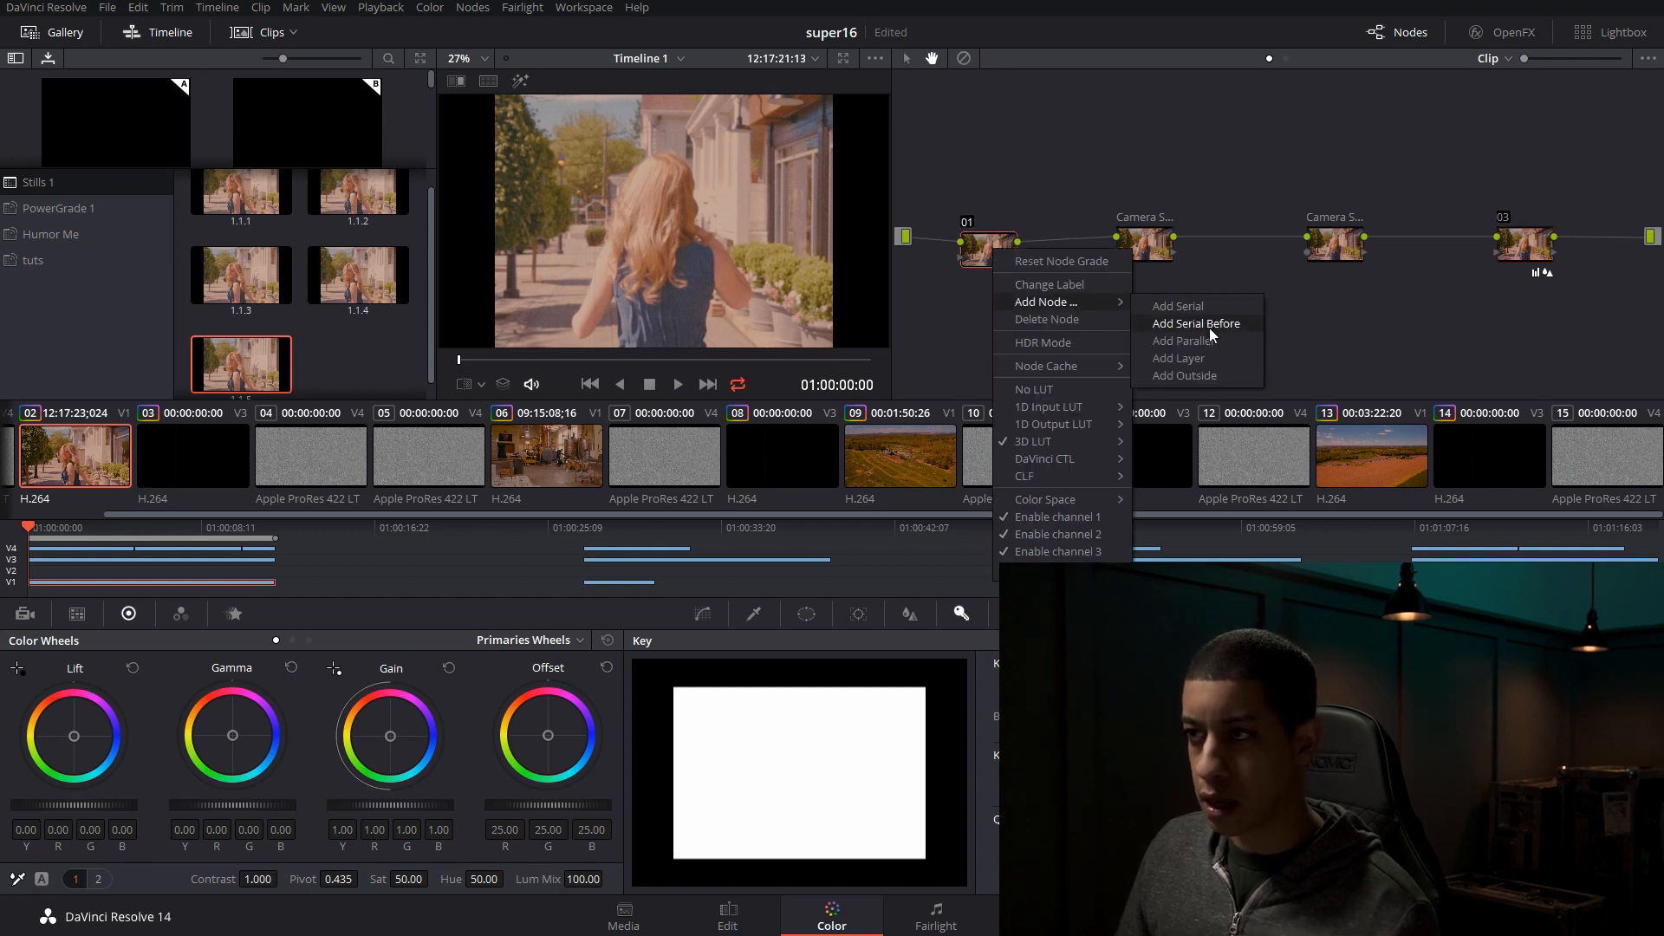
left_click(1195, 323)
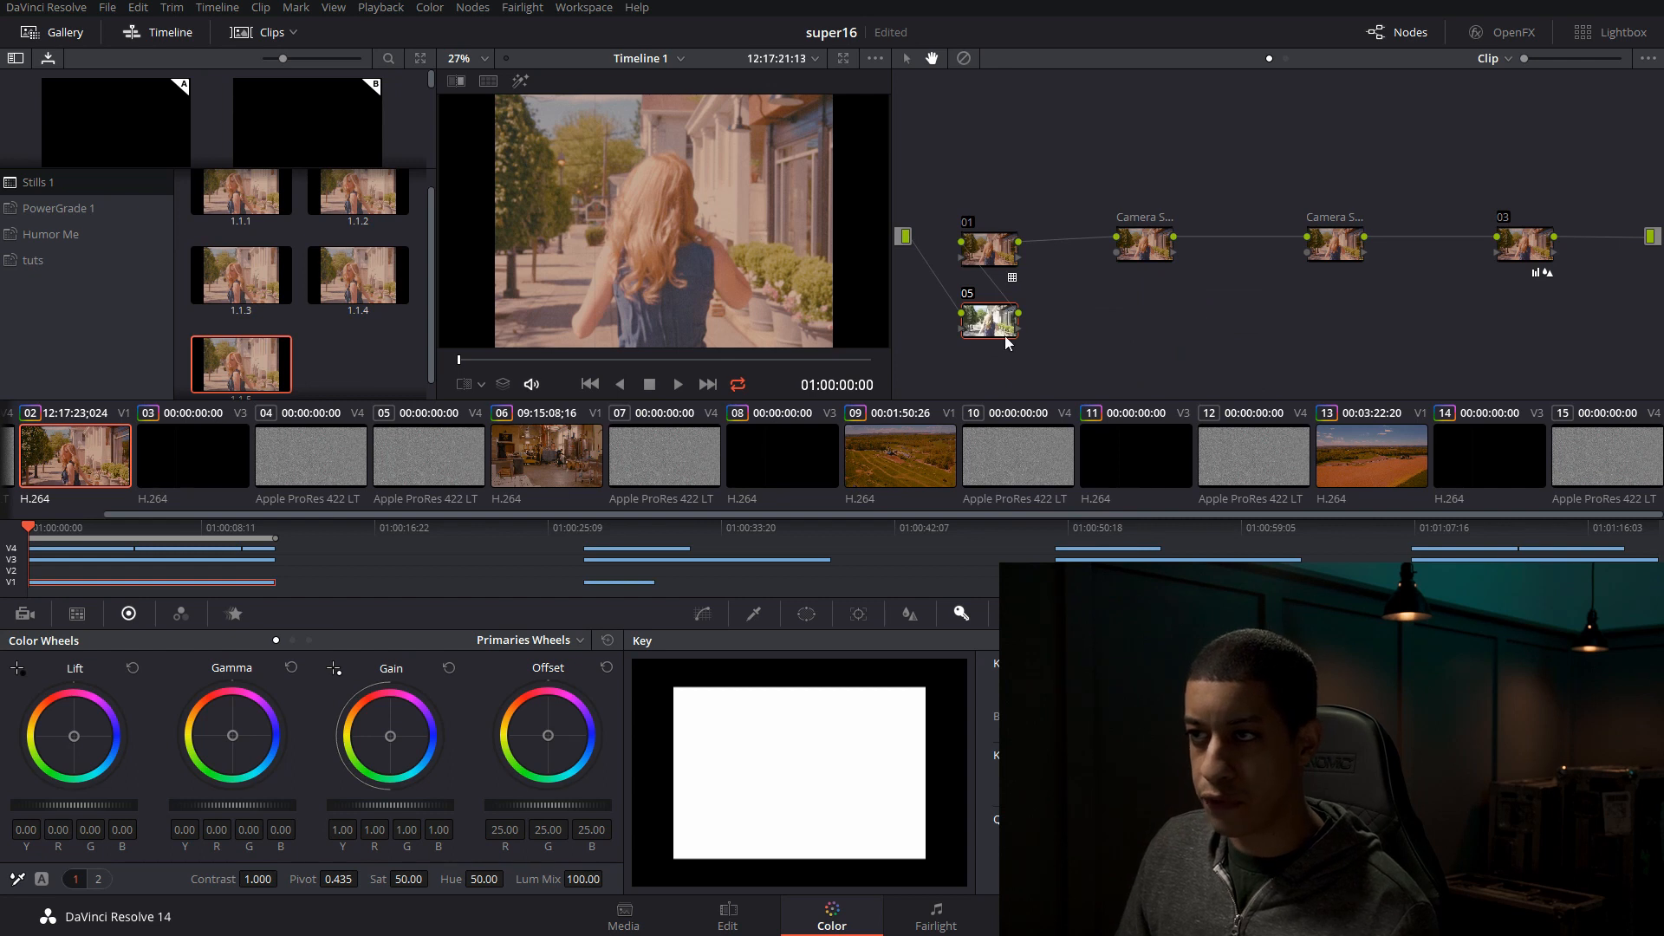